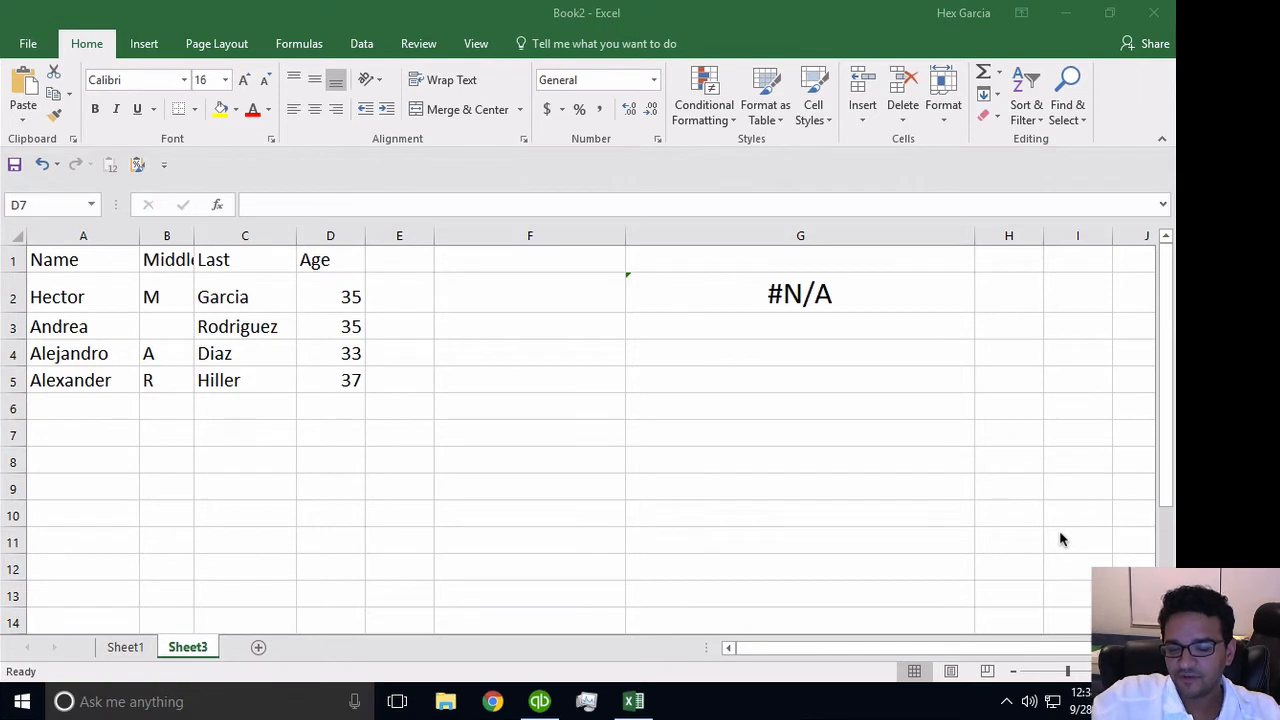
pyautogui.moveTo(1072, 536)
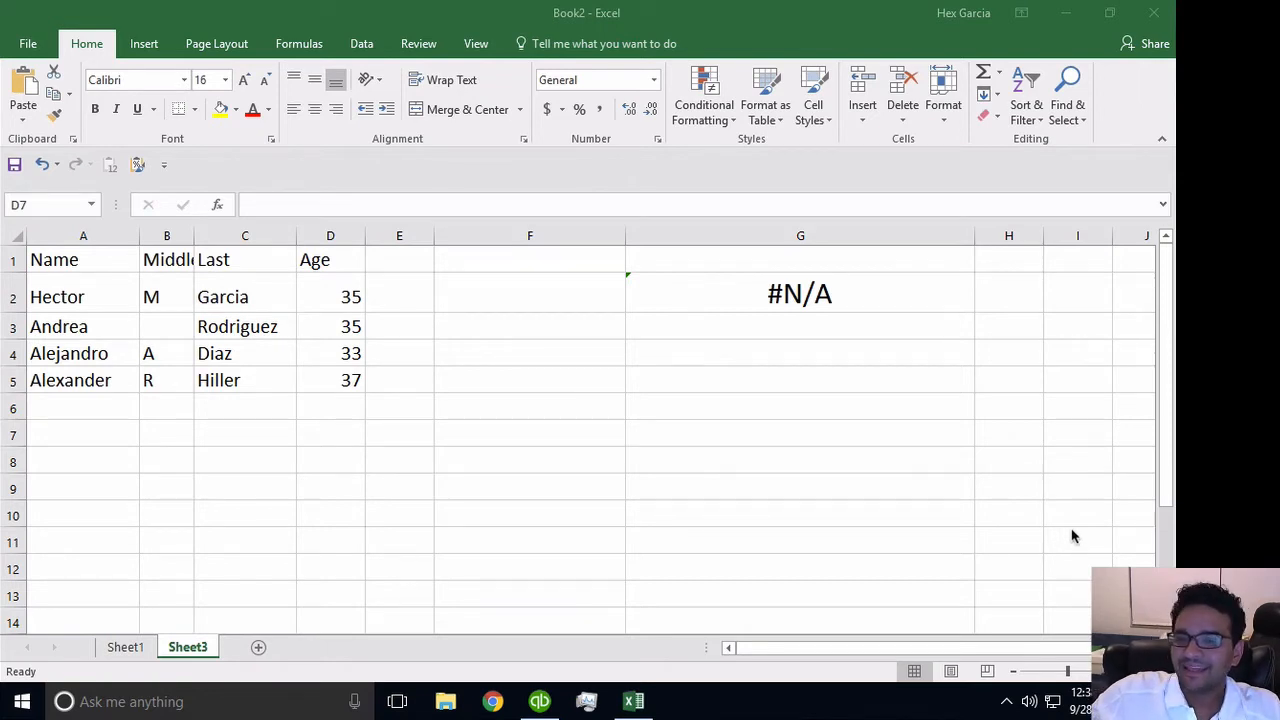
# Start a =CONCATENATE formula in cell F2 beside the name/age table.
pyautogui.click(330, 434)
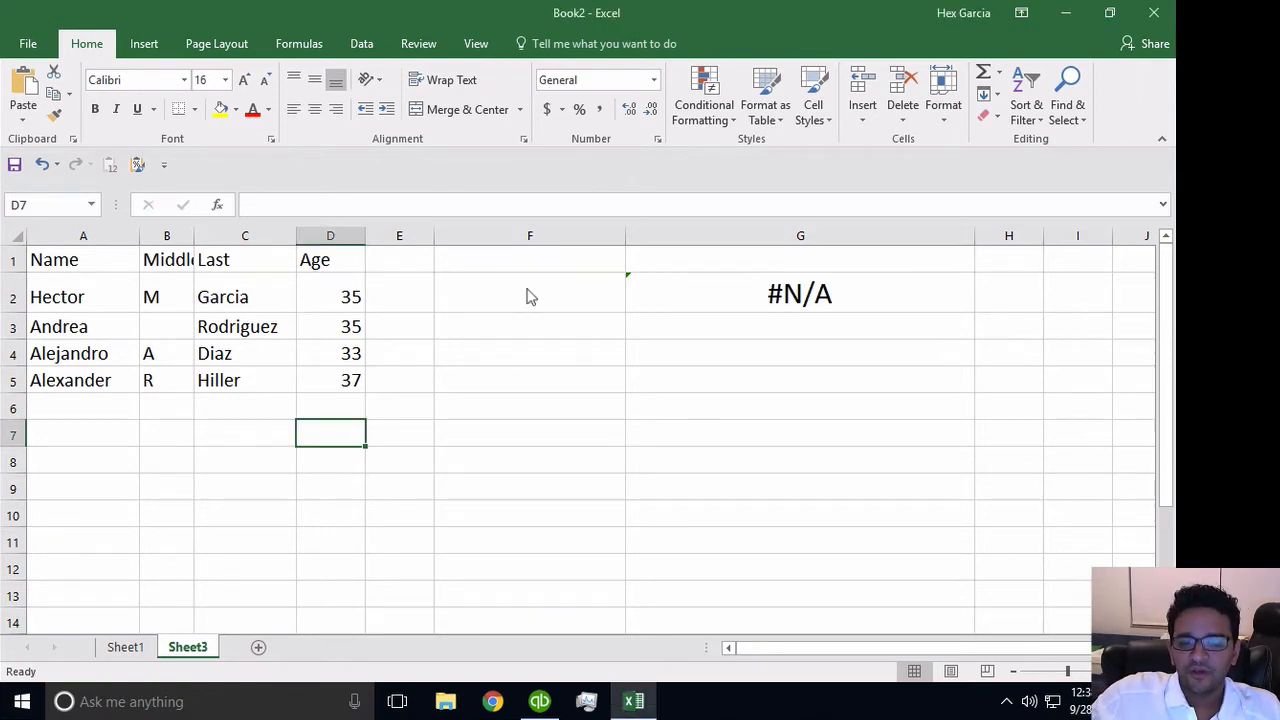
pyautogui.click(528, 292)
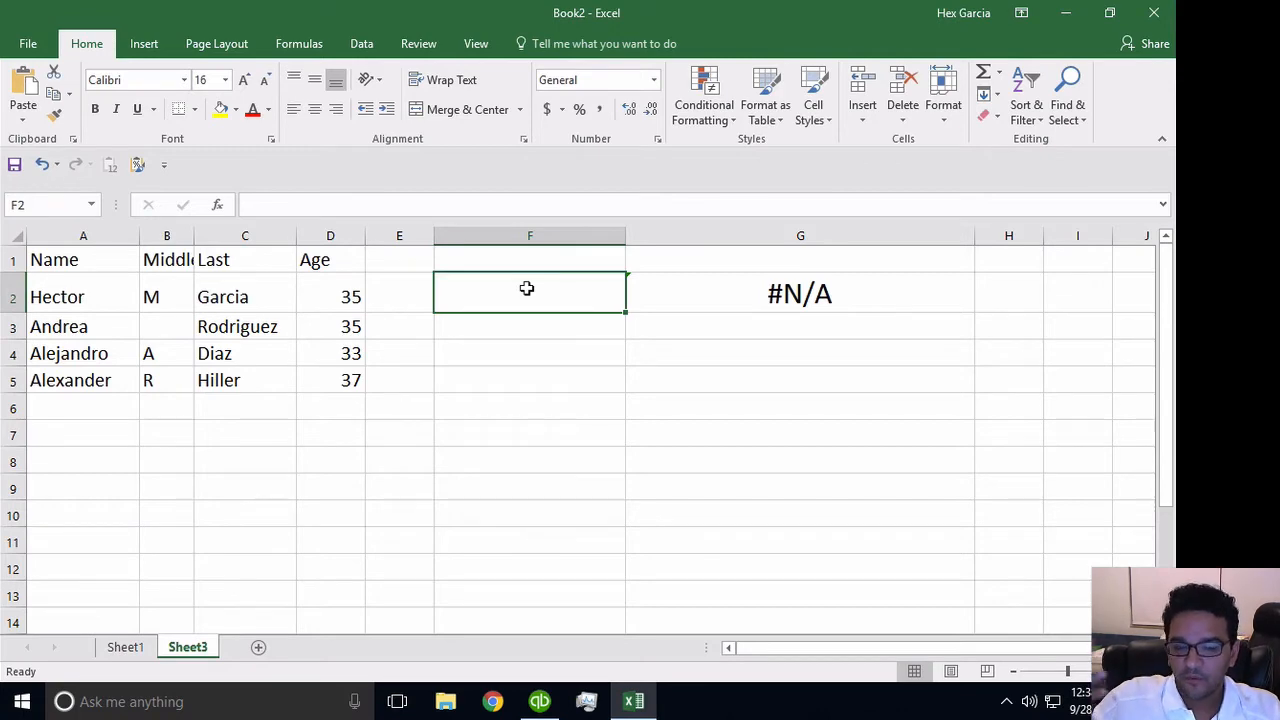
pyautogui.write('=')
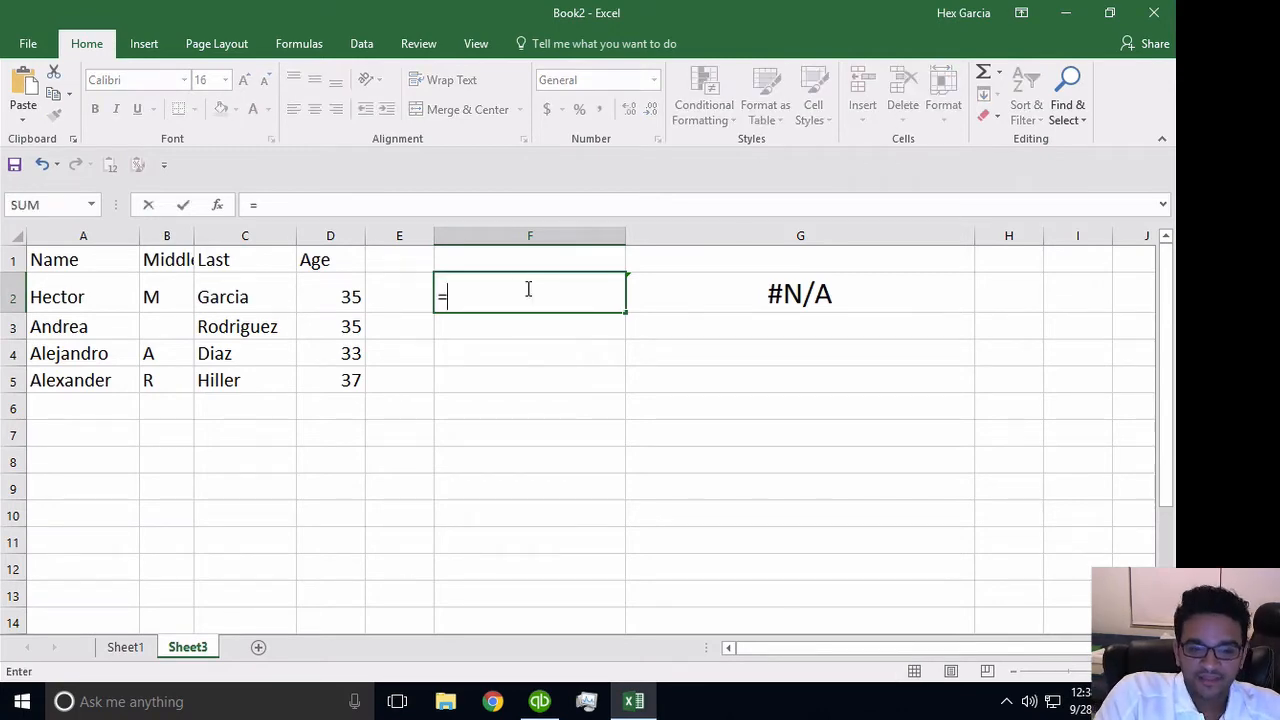
pyautogui.write('concatenate')
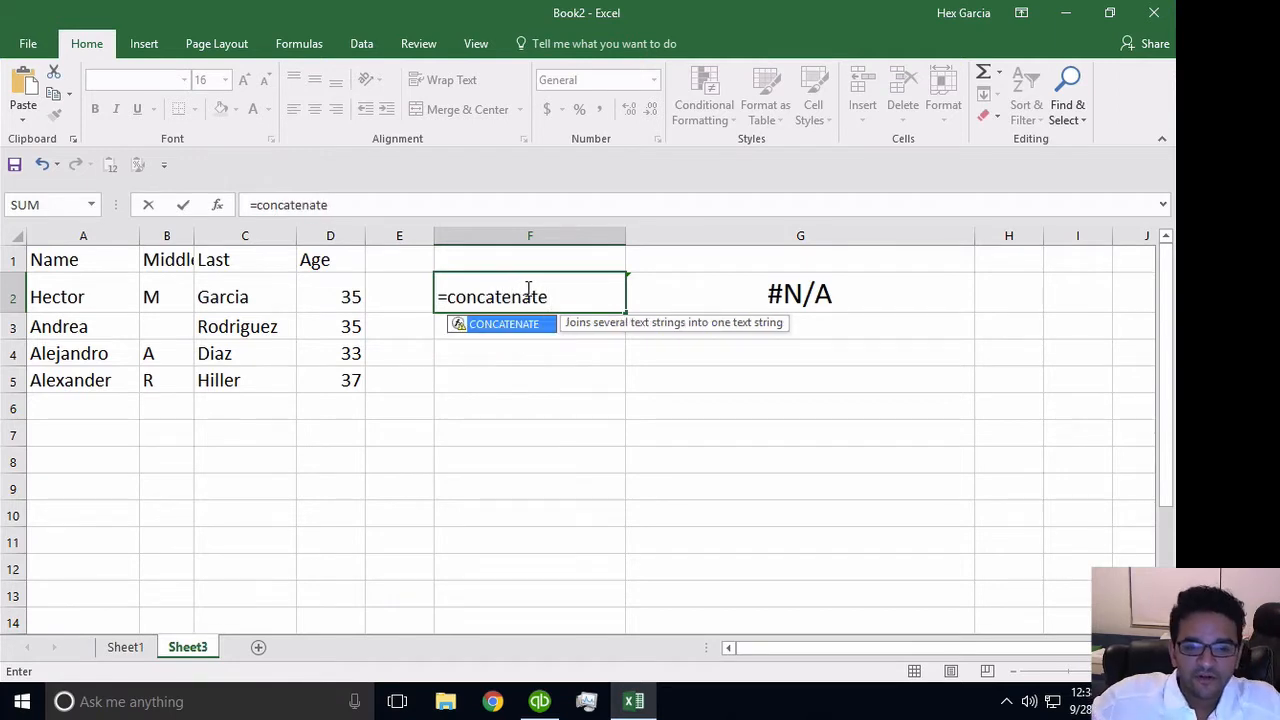
pyautogui.moveTo(464, 336)
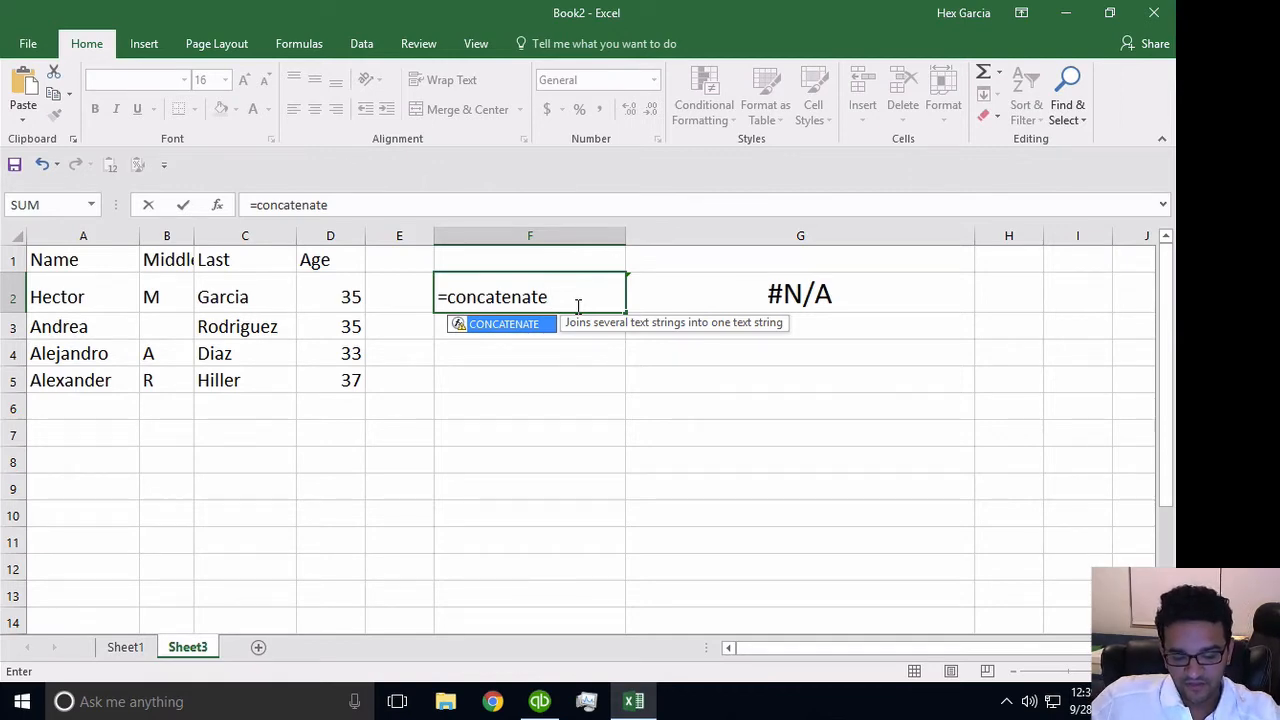
pyautogui.write('(')
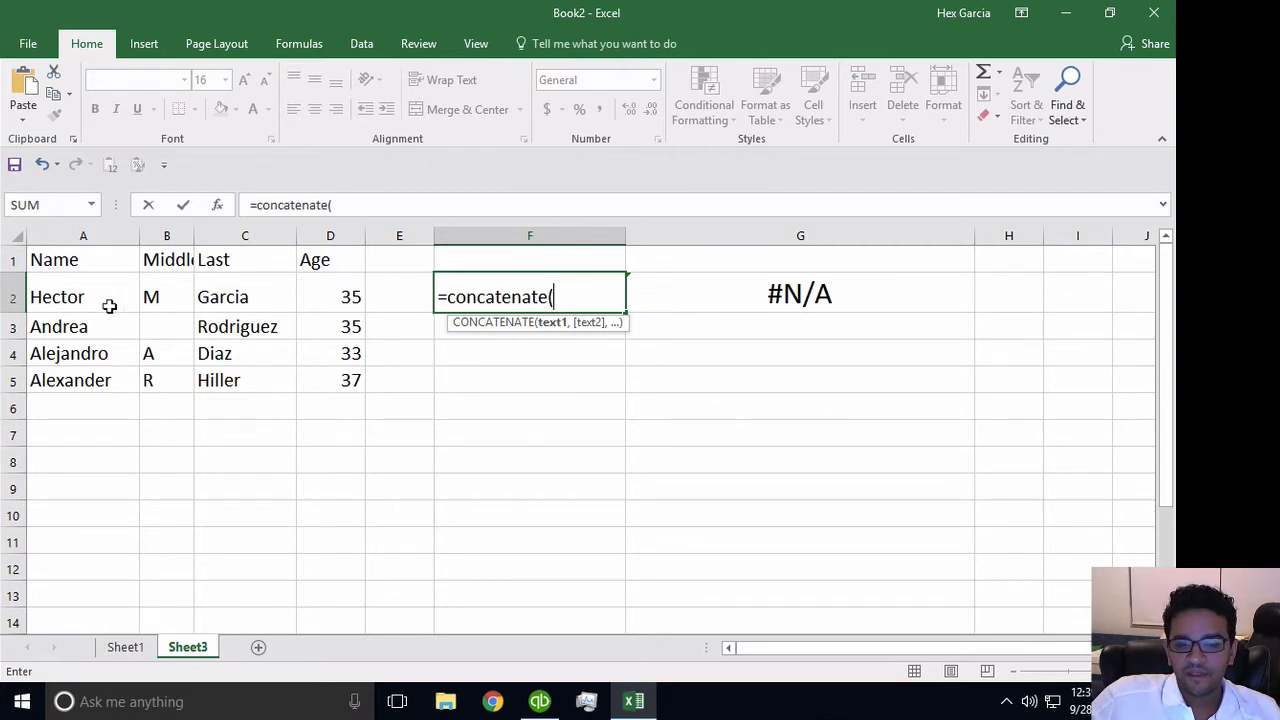
pyautogui.moveTo(92, 304)
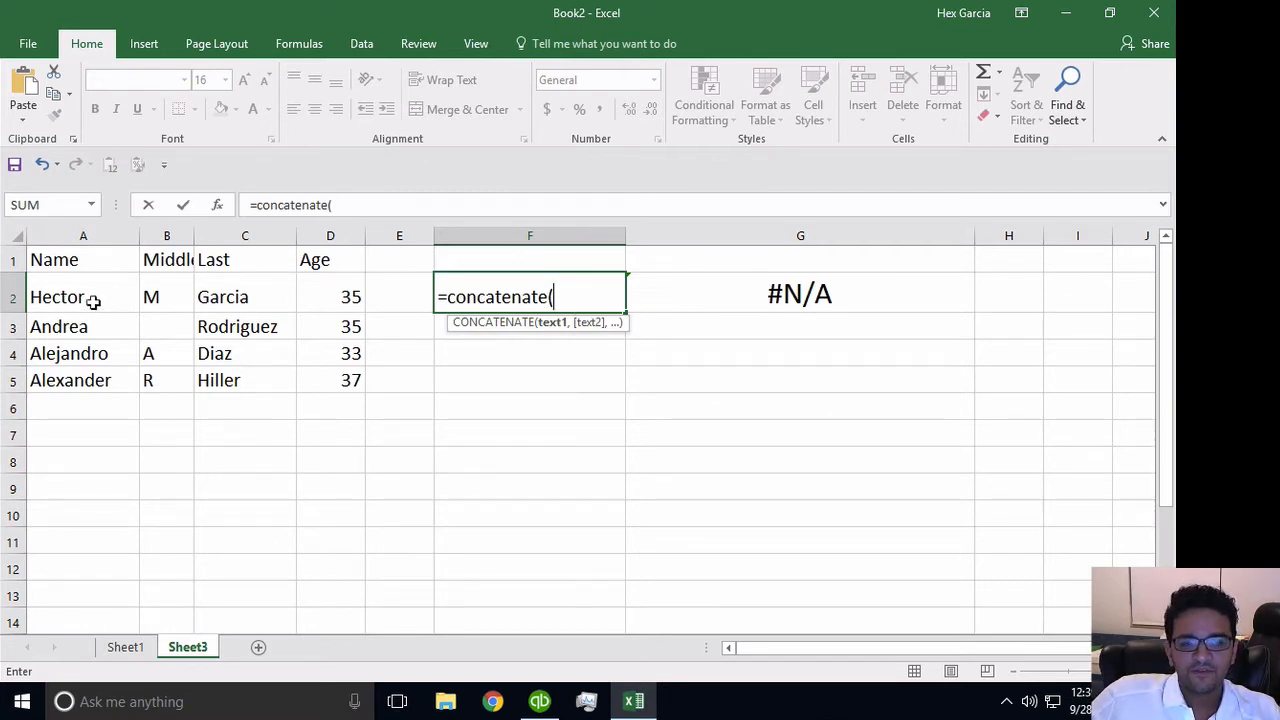
pyautogui.click(84, 296)
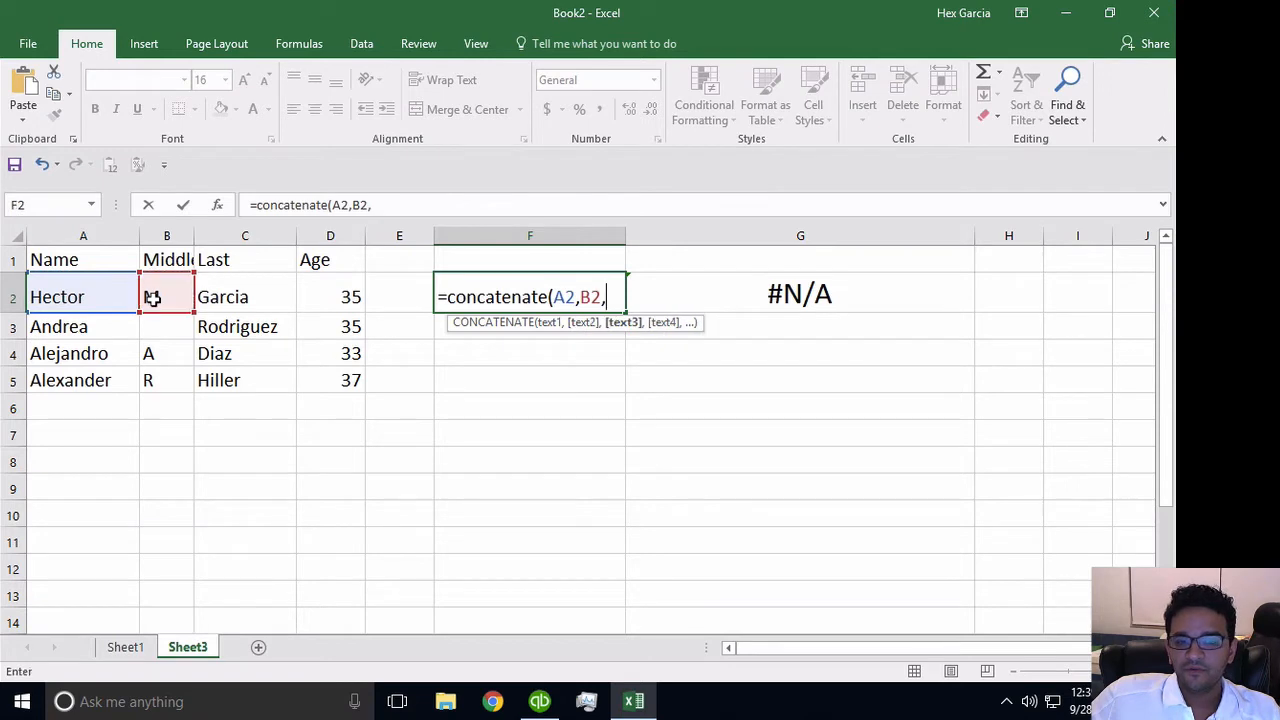
pyautogui.click(222, 296)
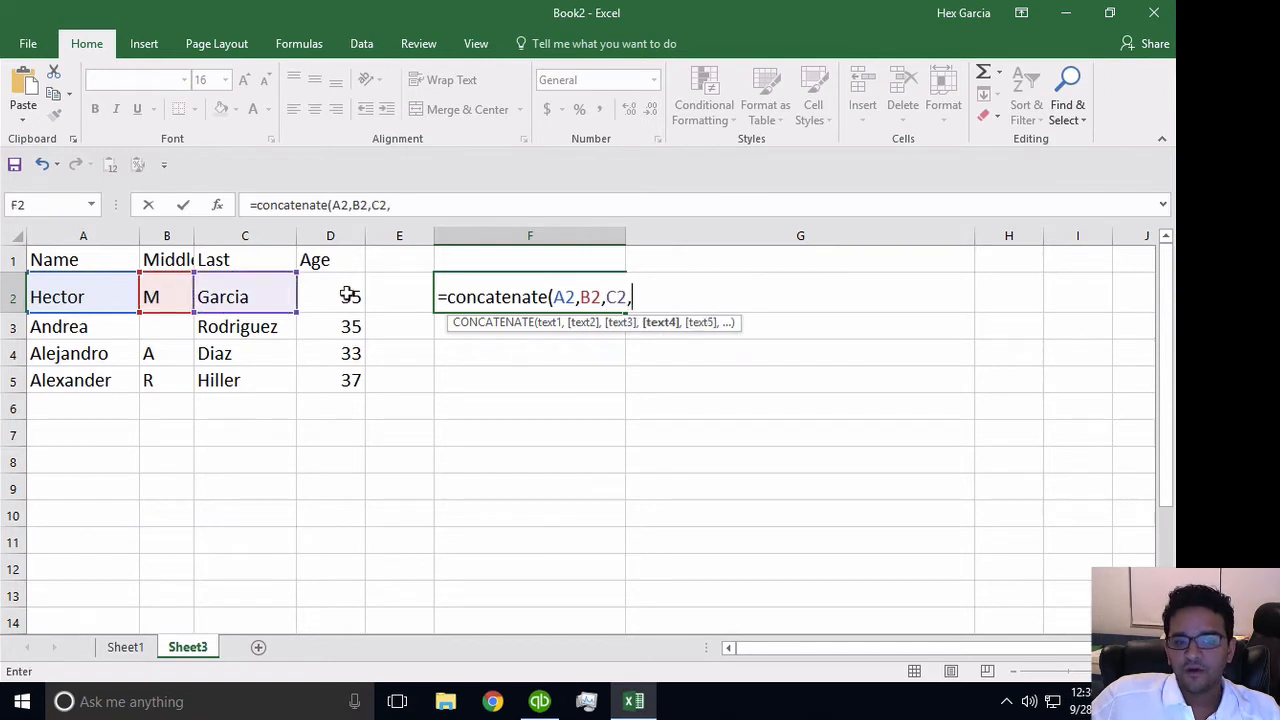
pyautogui.click(330, 296)
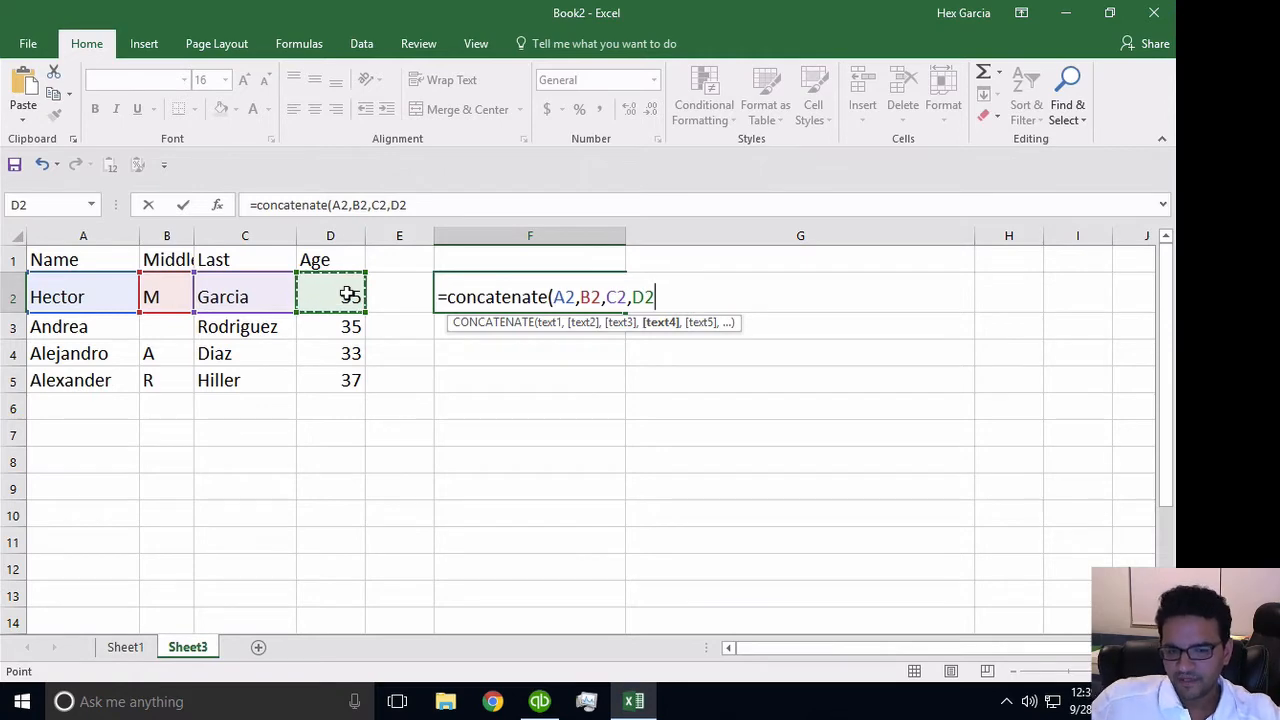
pyautogui.write(')')
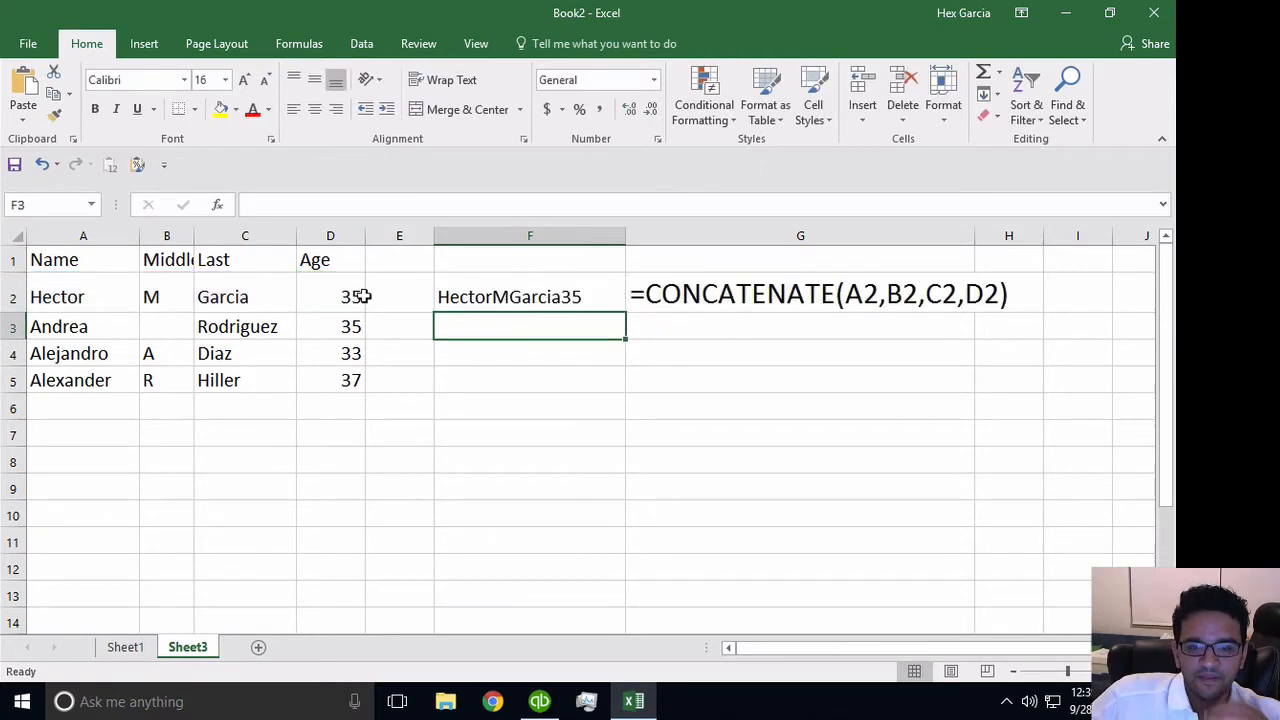
pyautogui.click(530, 296)
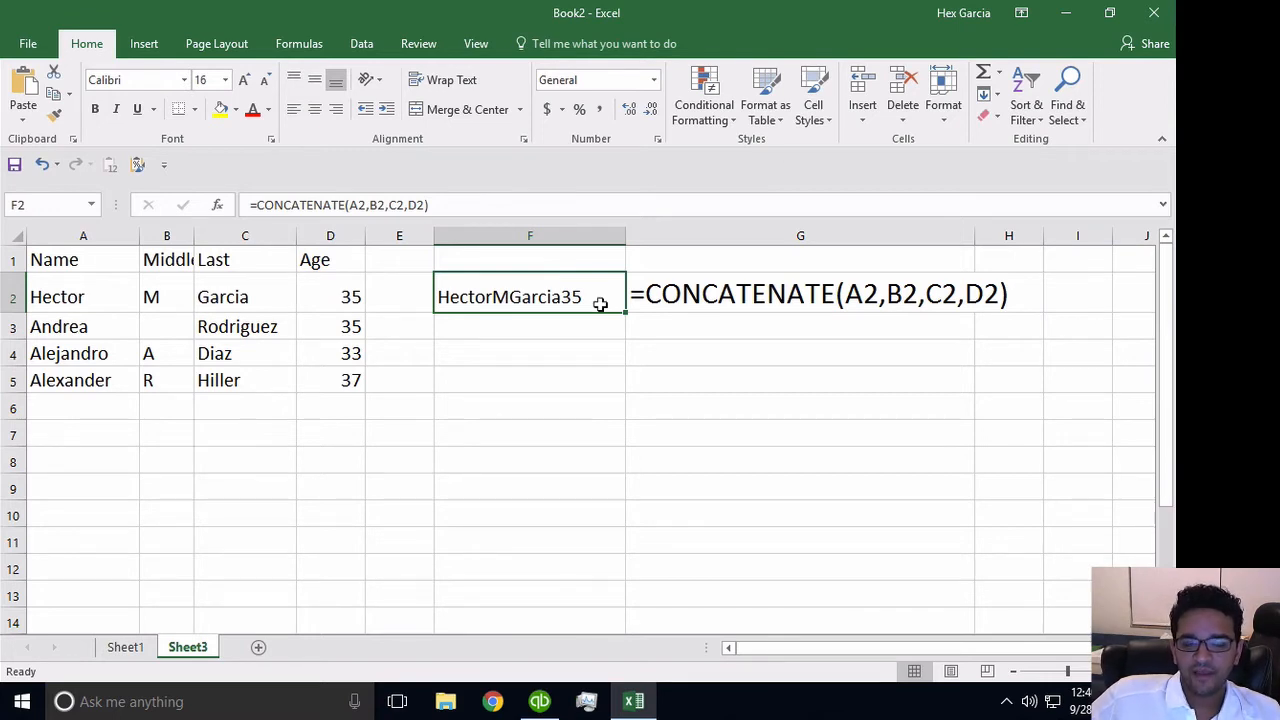
pyautogui.moveTo(150, 320)
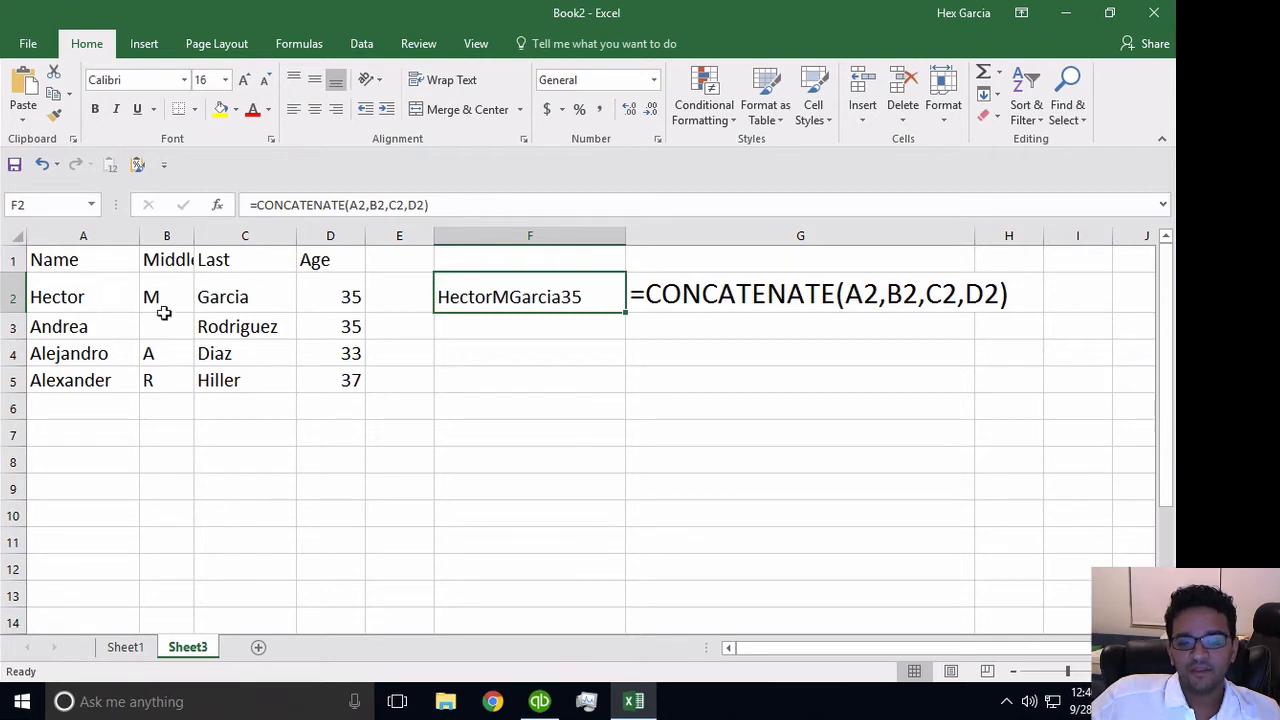
pyautogui.moveTo(368, 206)
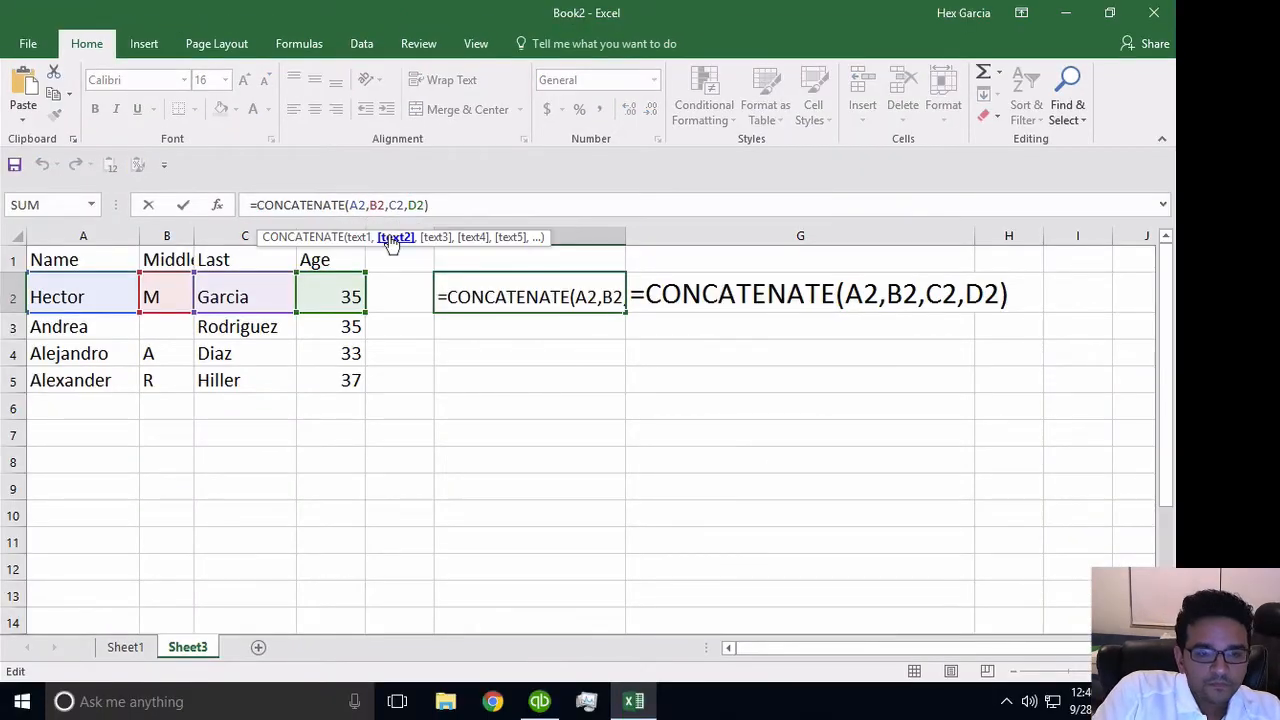
pyautogui.write(',')
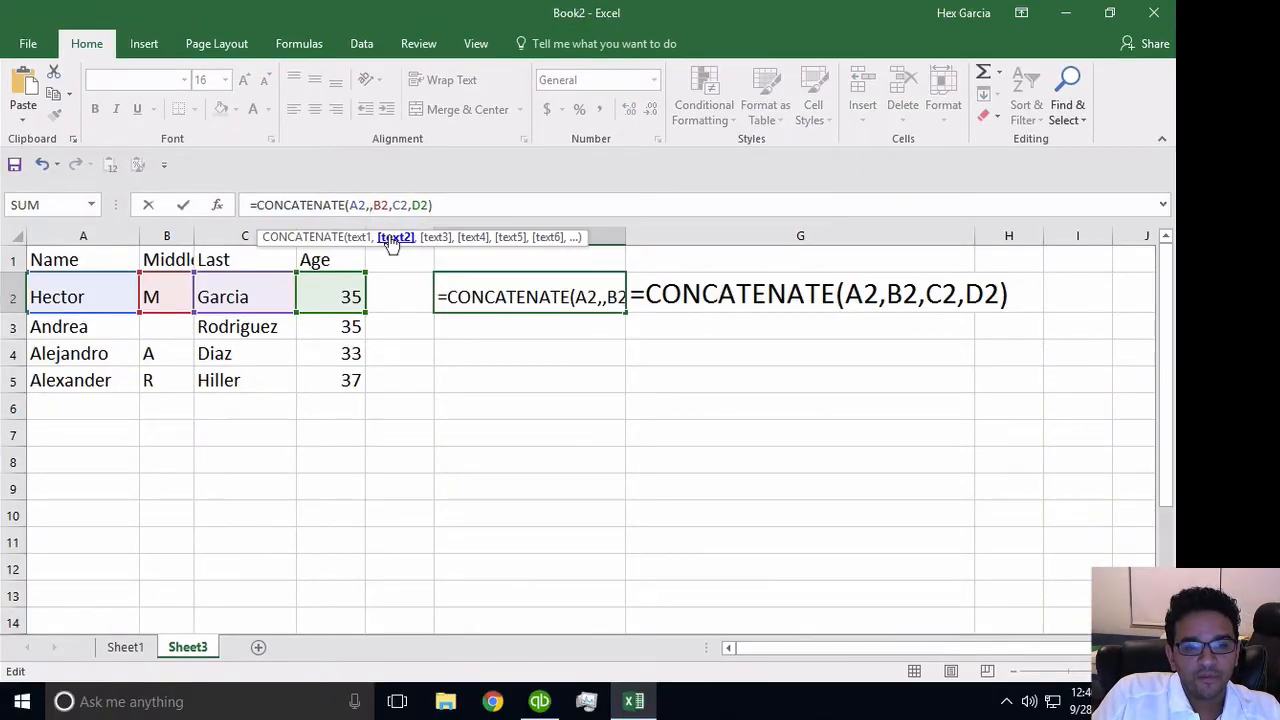
pyautogui.write('" "')
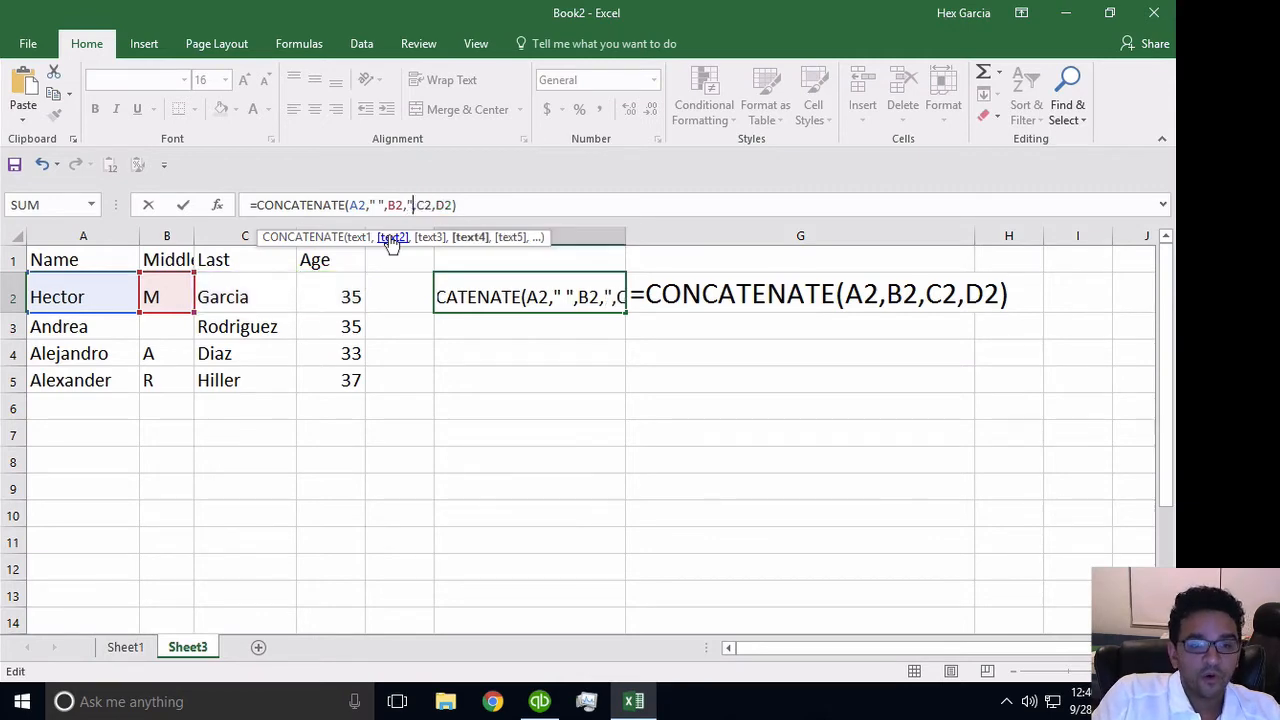
pyautogui.write('" "')
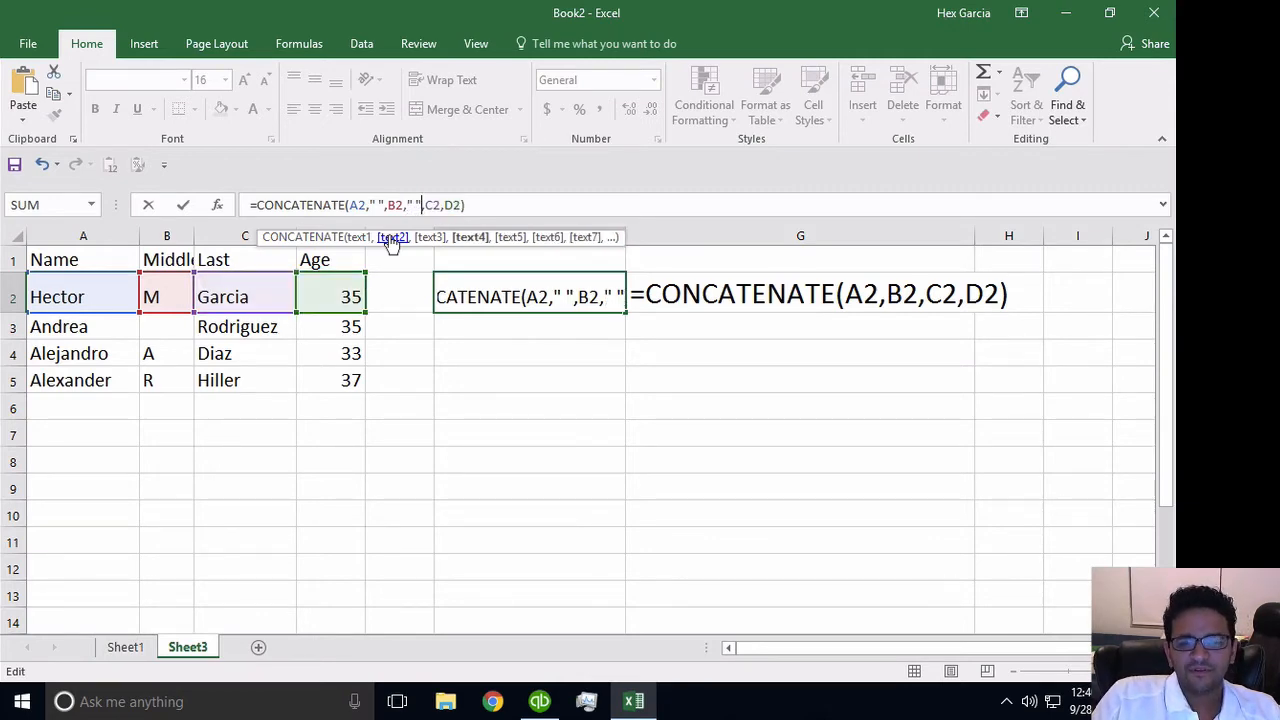
pyautogui.write(',')
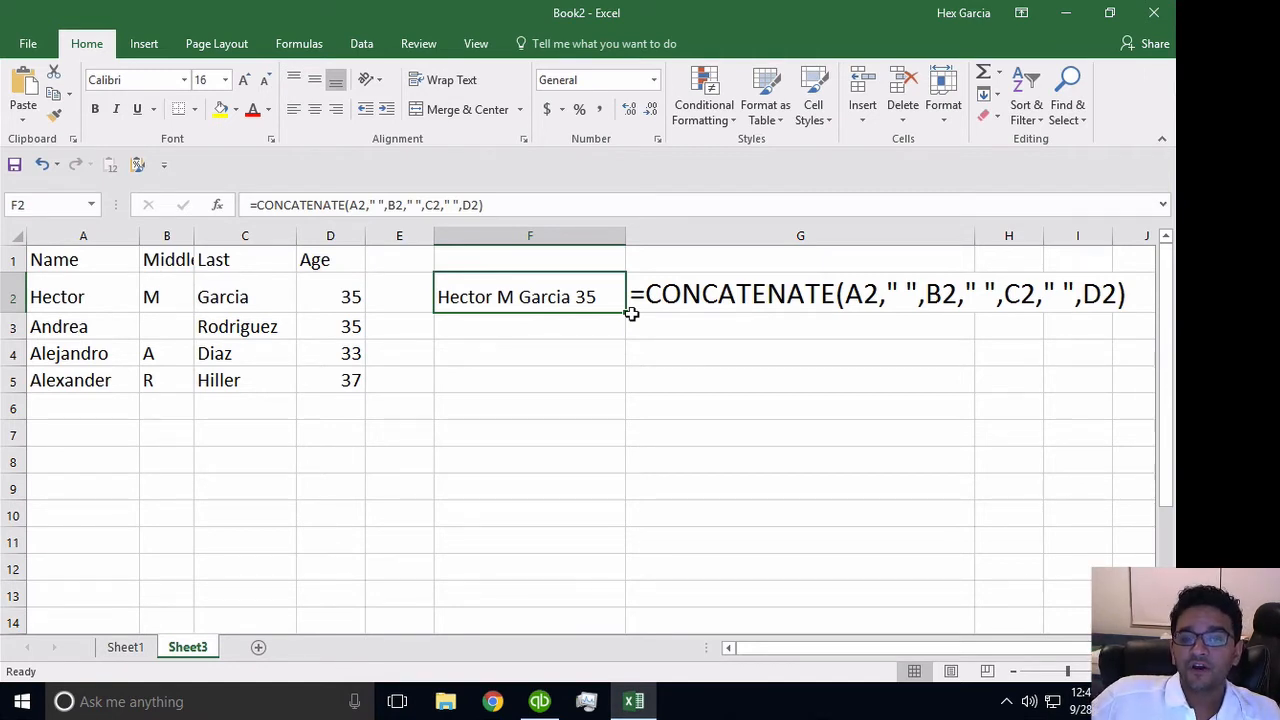
pyautogui.moveTo(556, 344)
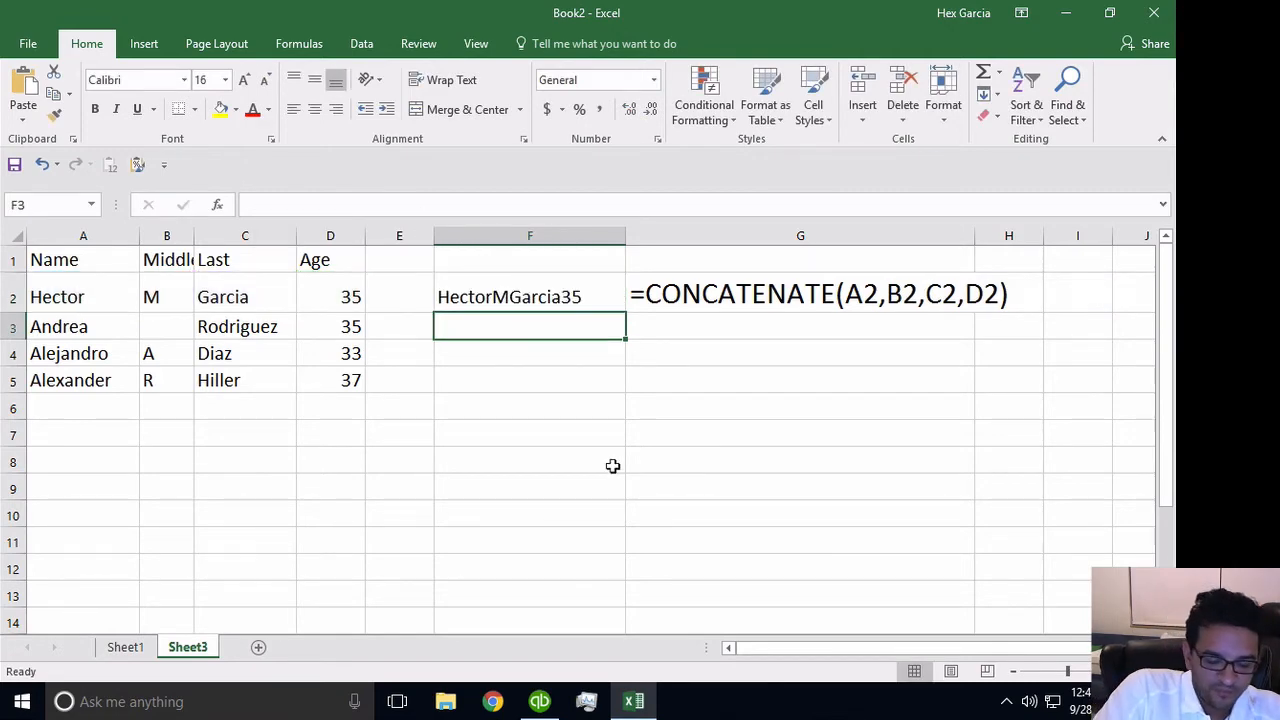
# Enter the text =CONCAT(A3:D3) in G3 documenting Andrea's joined result.
pyautogui.write('=COCA')
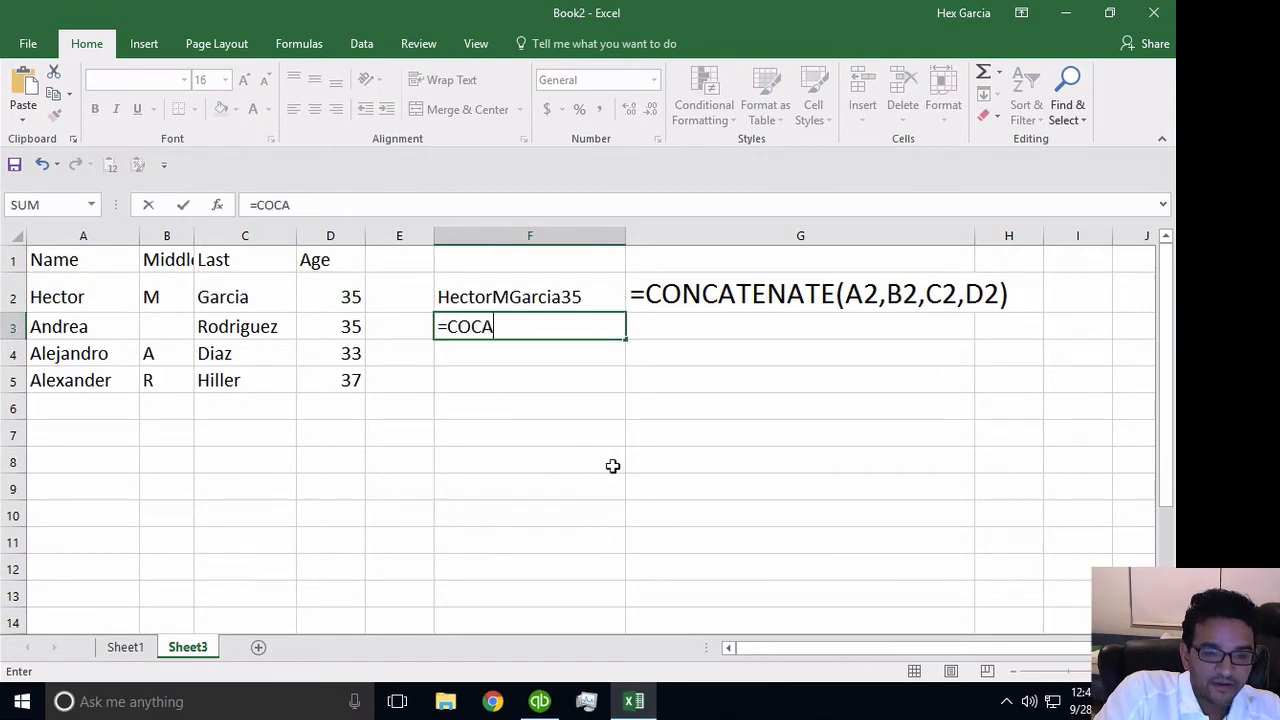
pyautogui.press('BackSpace')
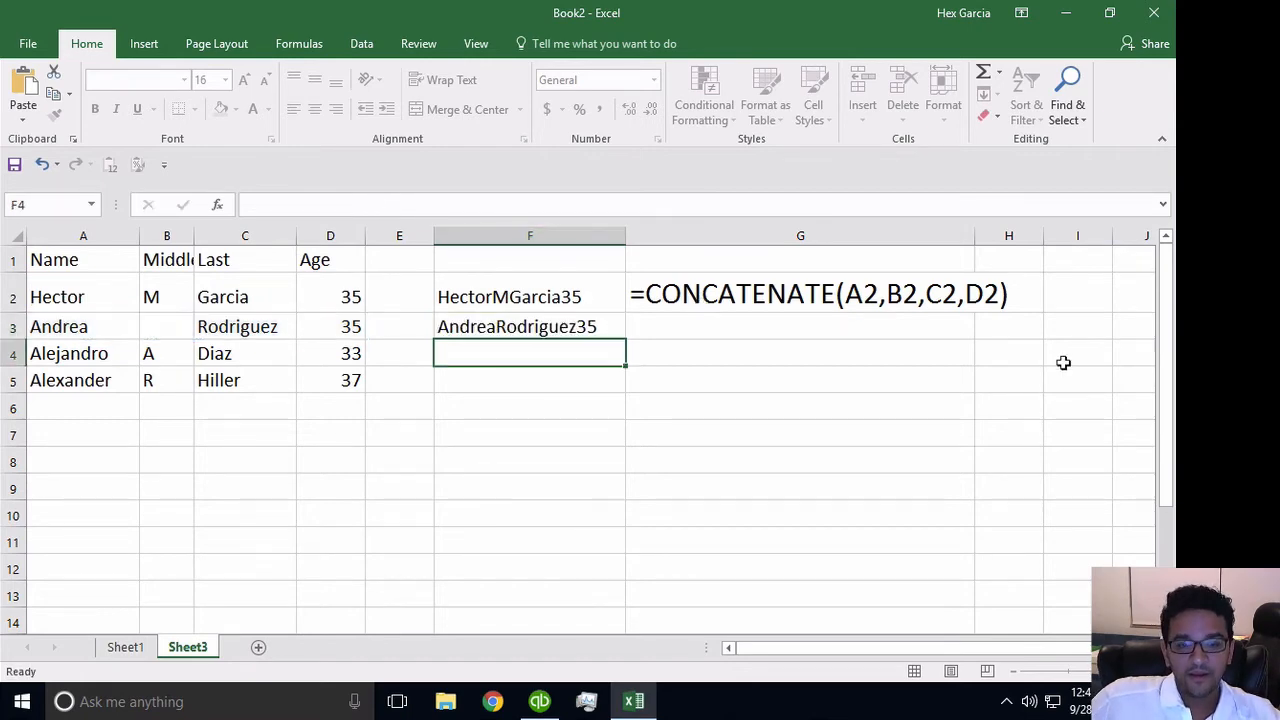
pyautogui.click(800, 294)
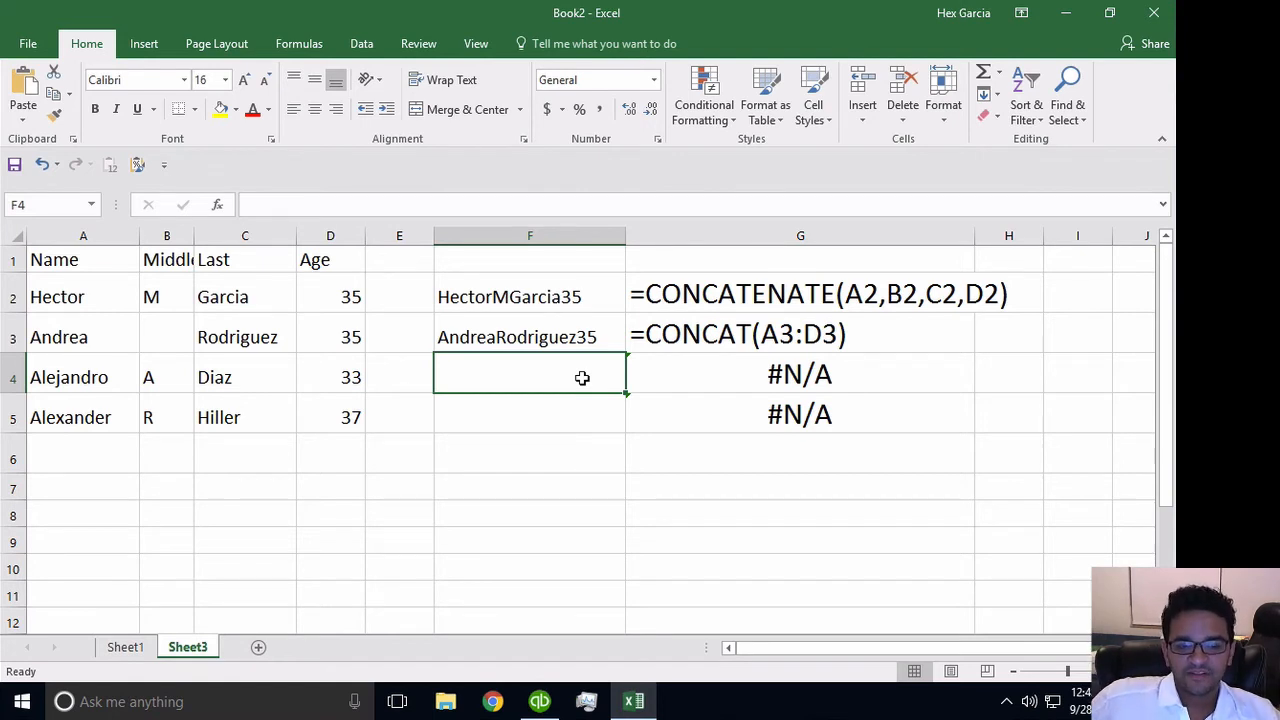
# Begin F4 as a CONCATENATE formula starting with Alejandro's last name C4.
pyautogui.click(244, 376)
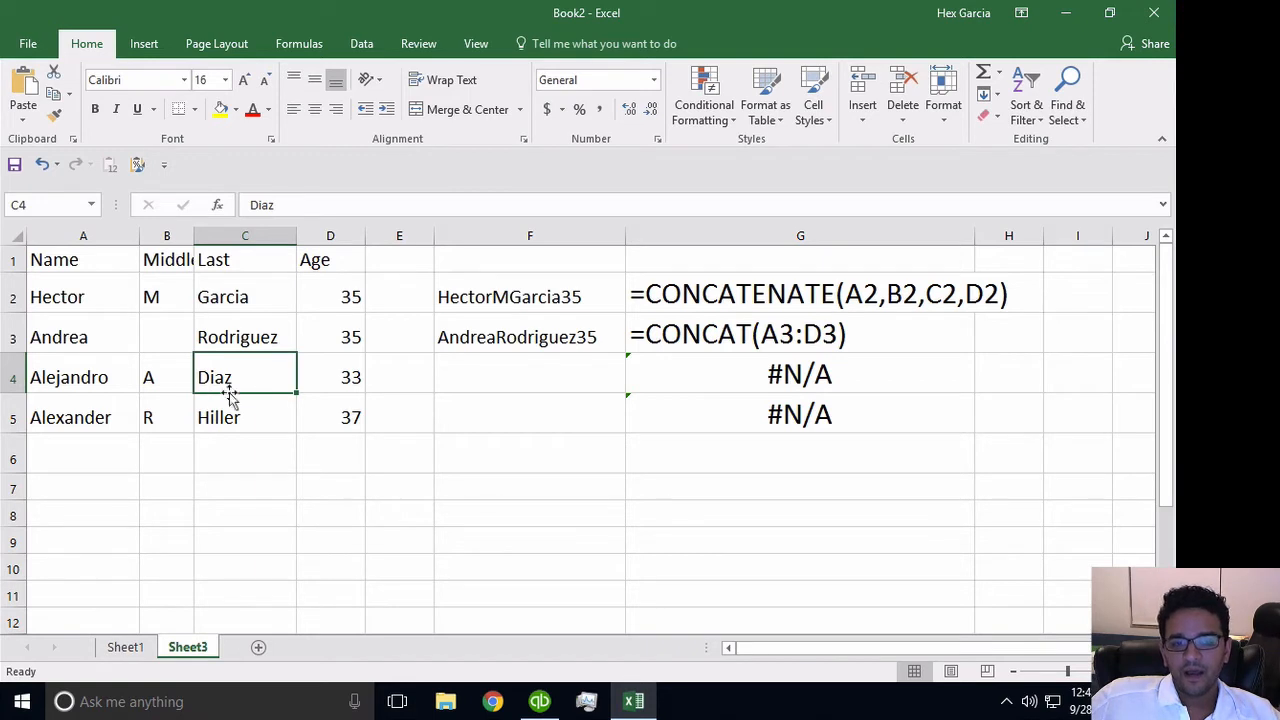
pyautogui.click(330, 376)
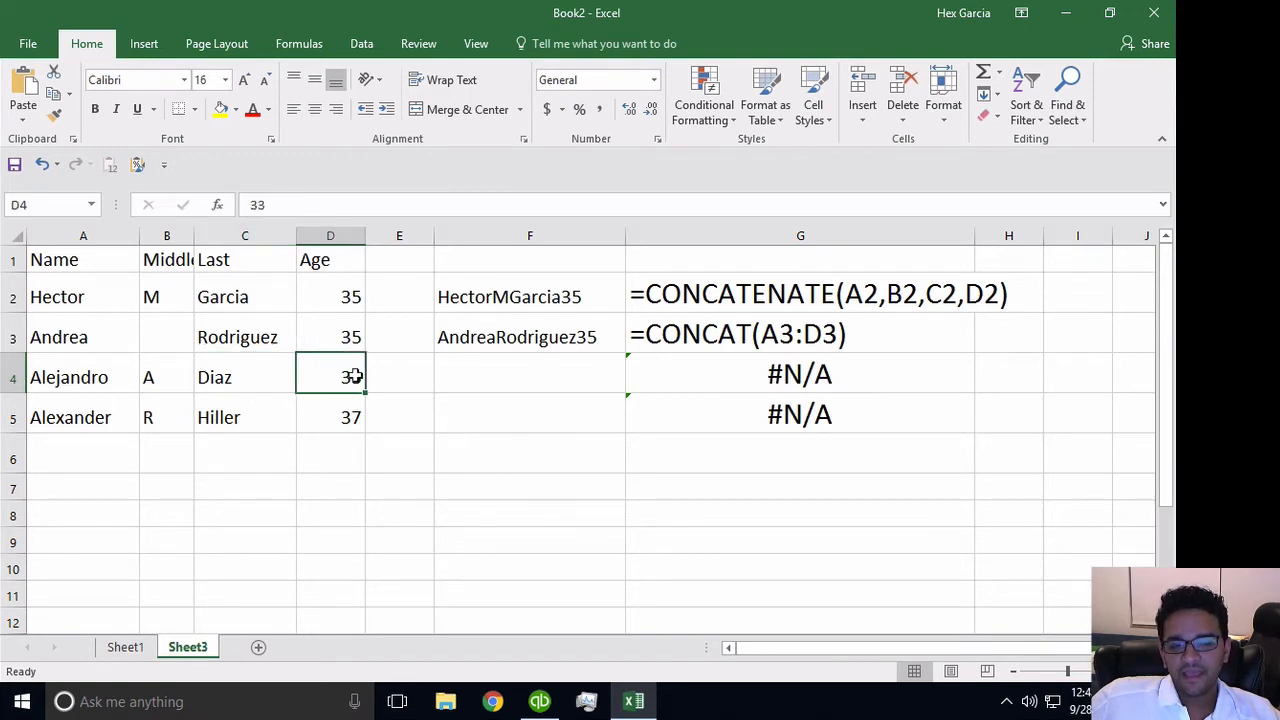
pyautogui.click(84, 376)
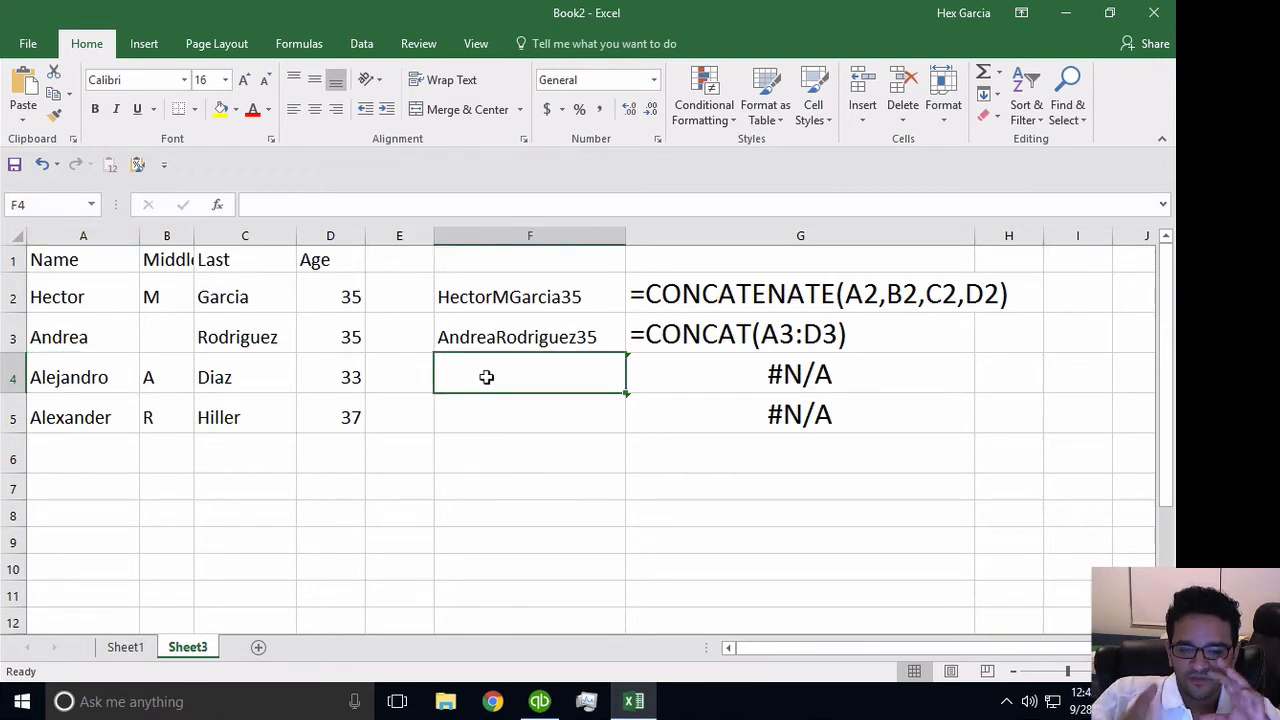
pyautogui.write('Con')
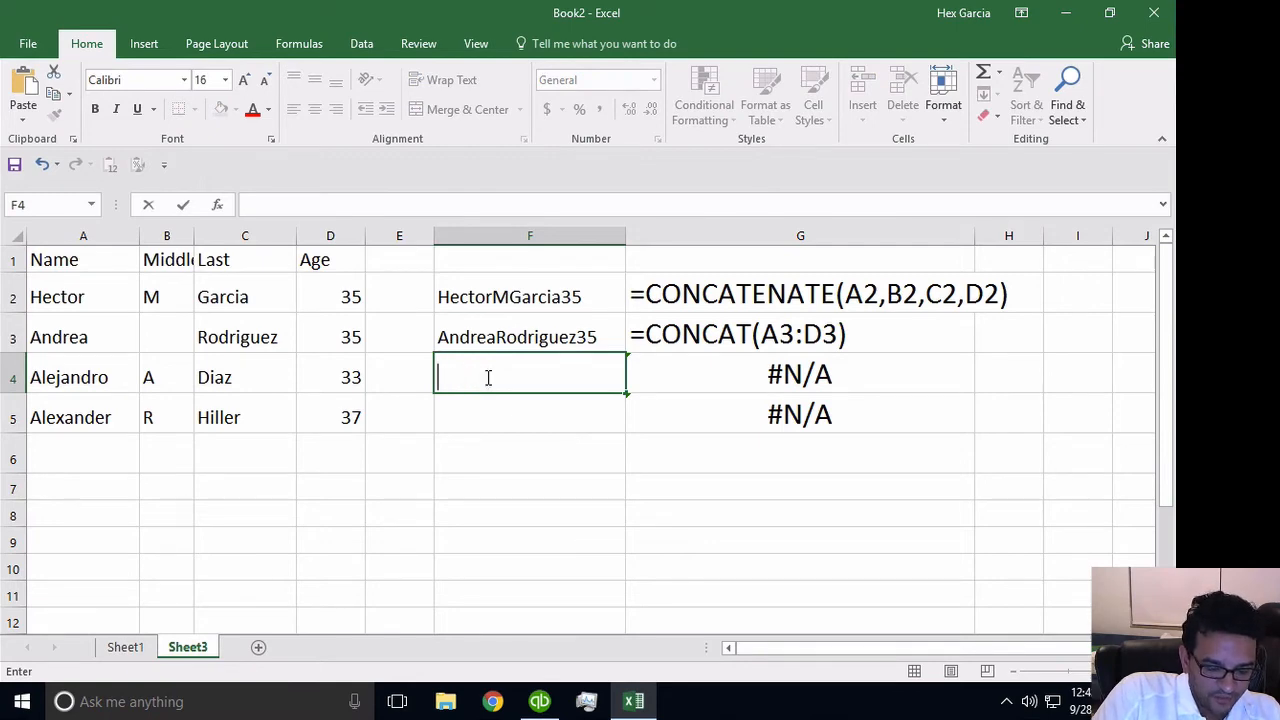
pyautogui.write('=concat')
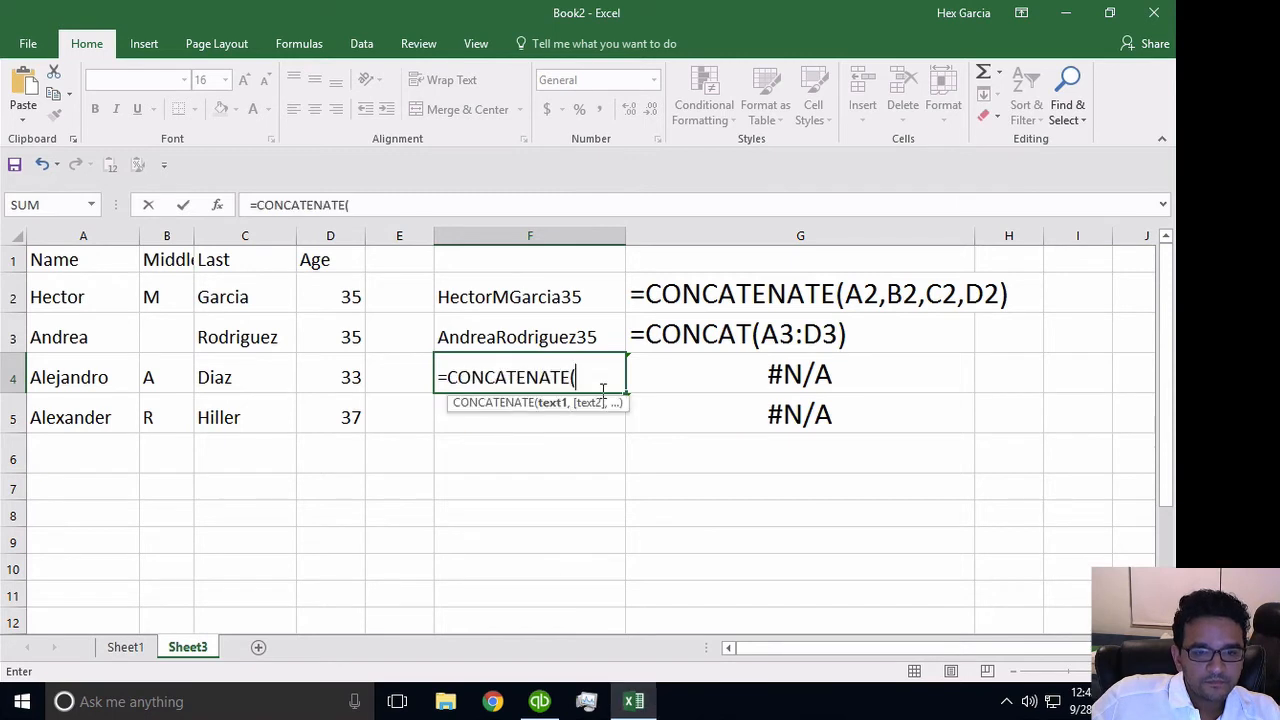
pyautogui.click(244, 376)
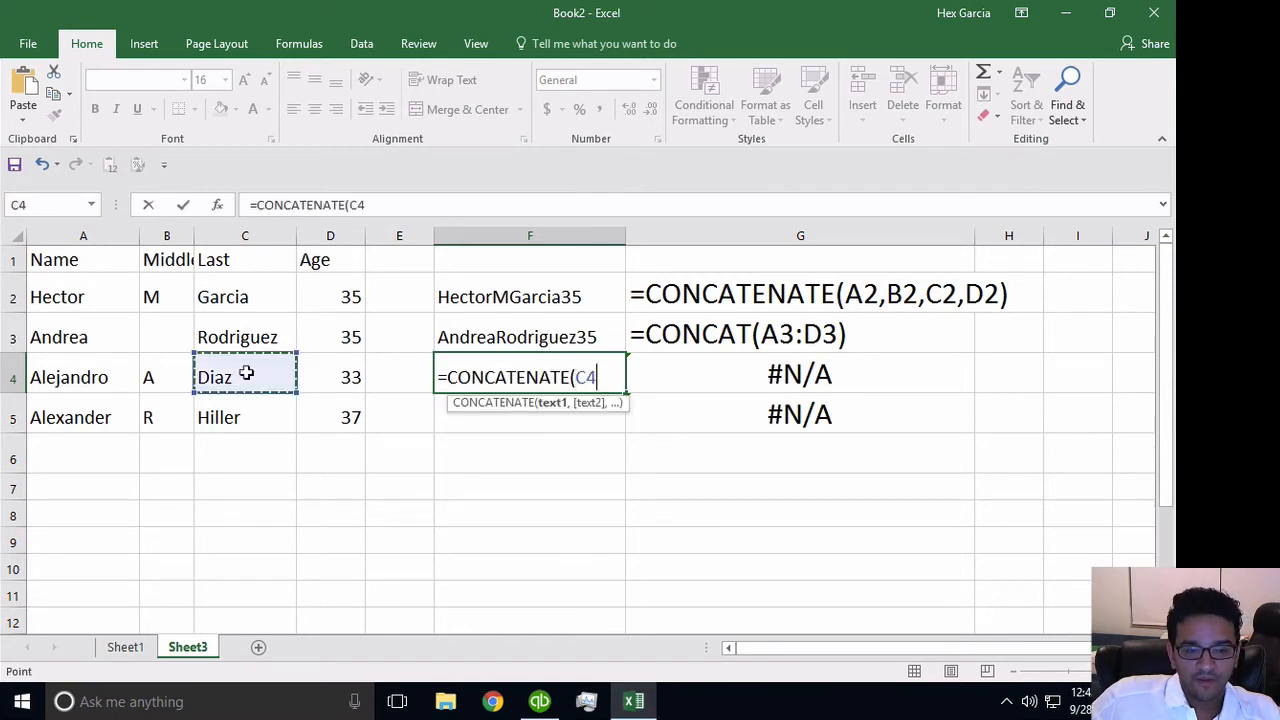
pyautogui.write(',')
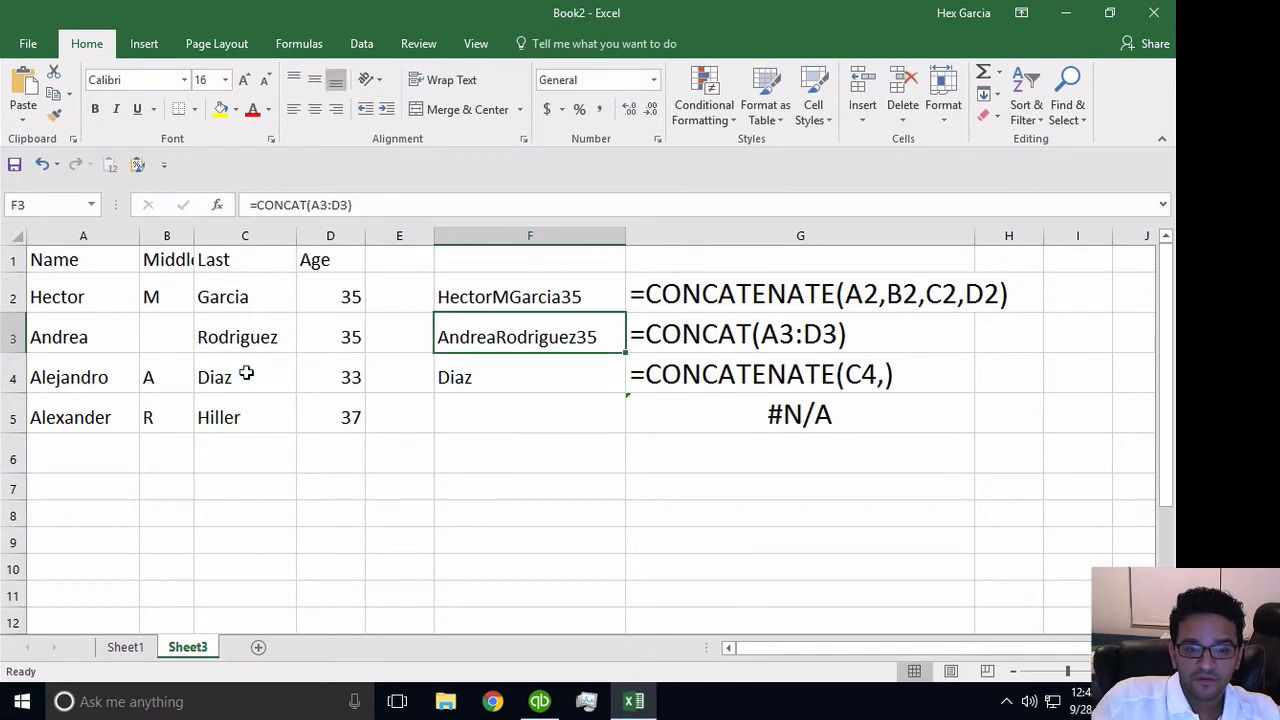
pyautogui.click(530, 376)
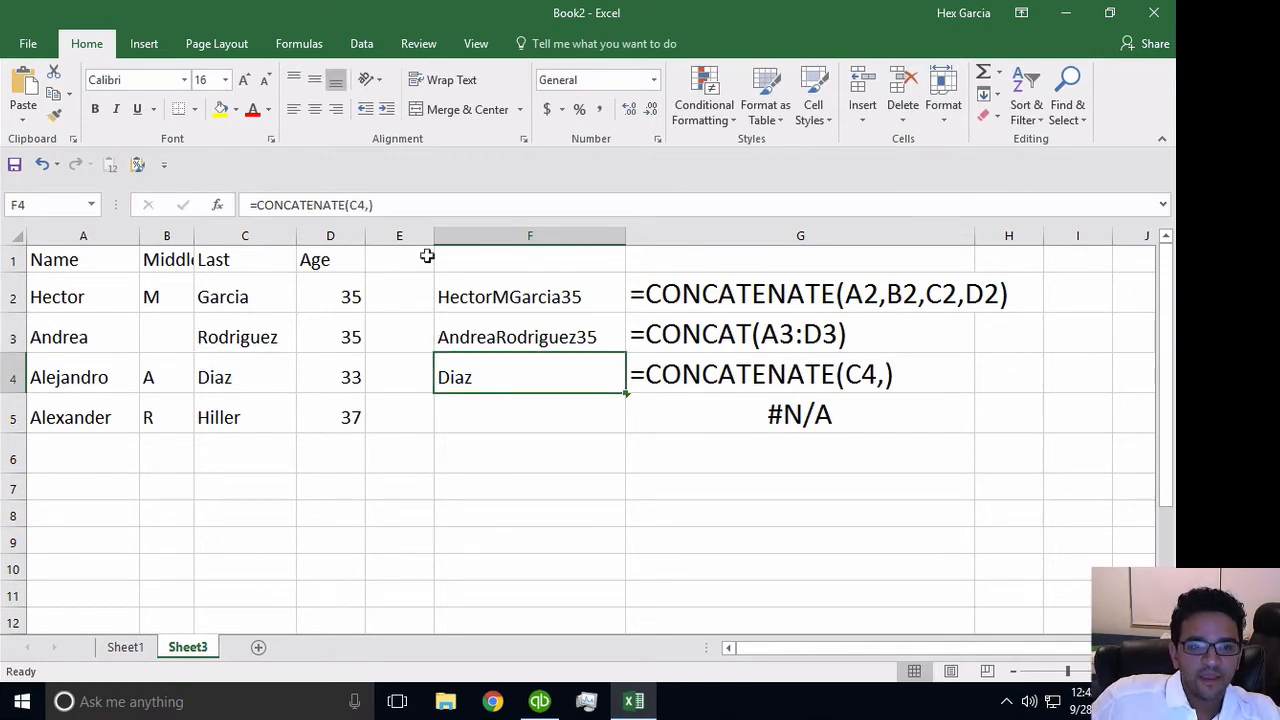
pyautogui.click(244, 376)
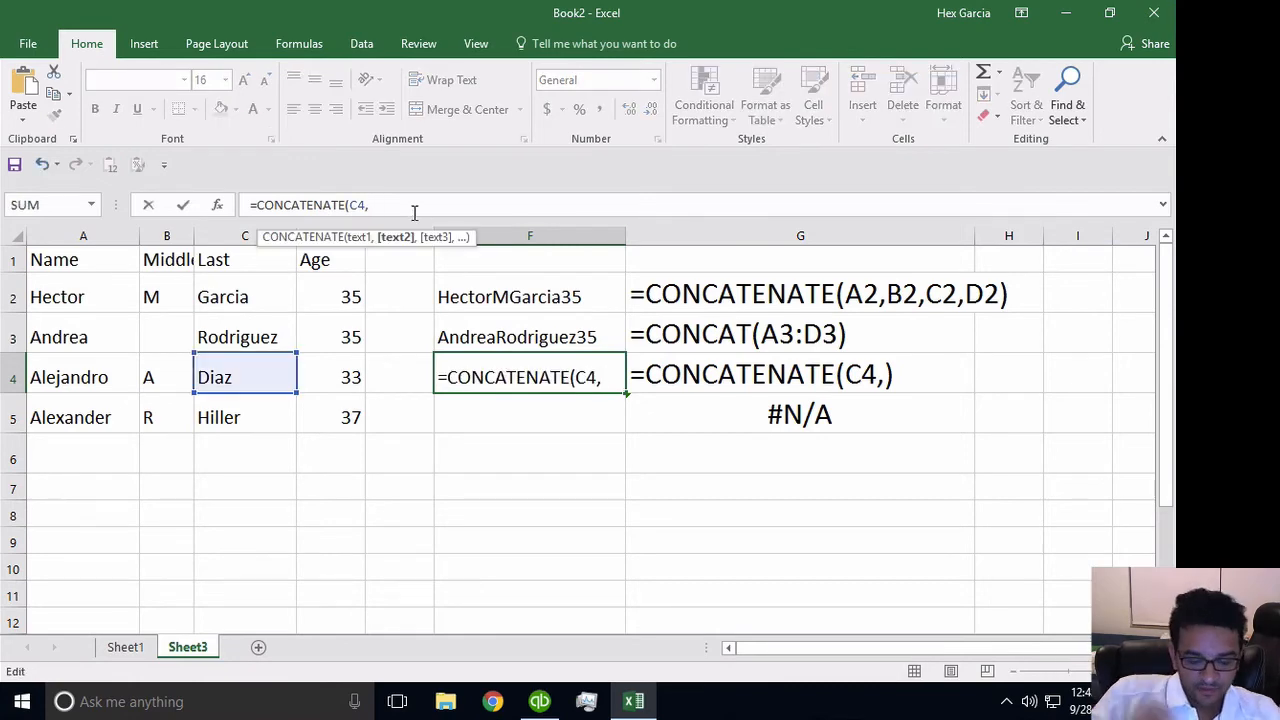
pyautogui.write('","')
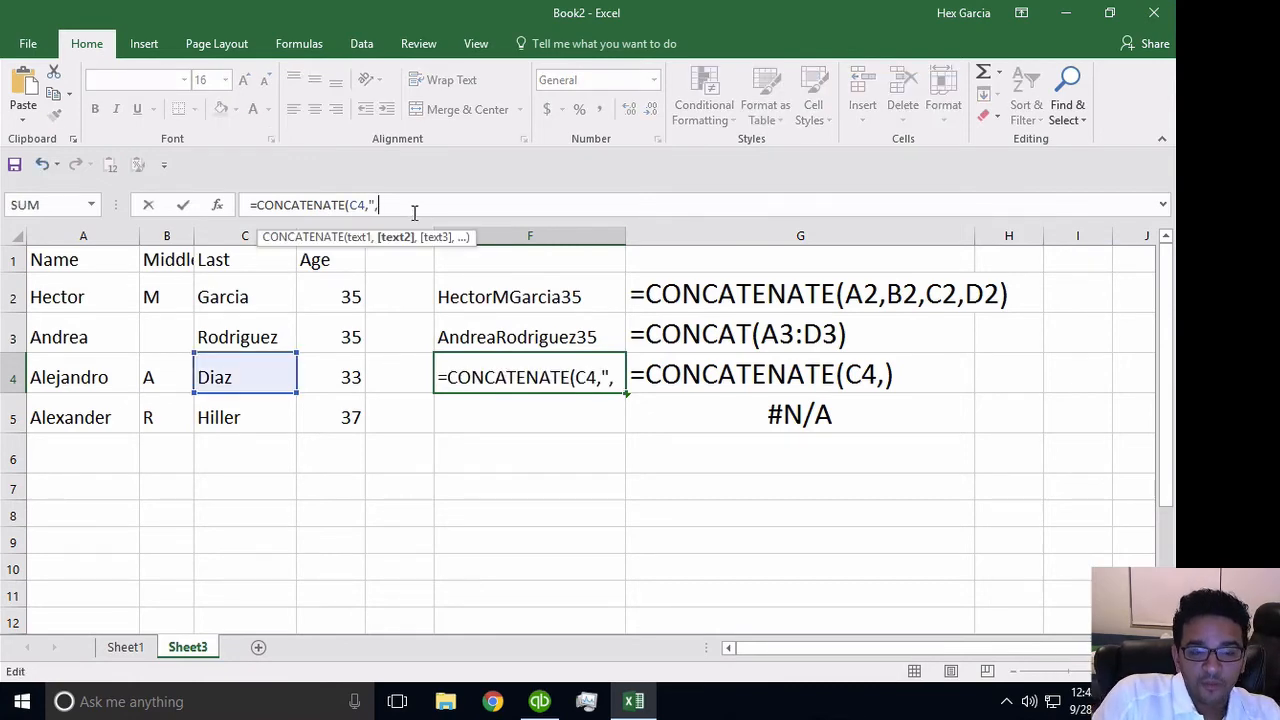
pyautogui.write('"')
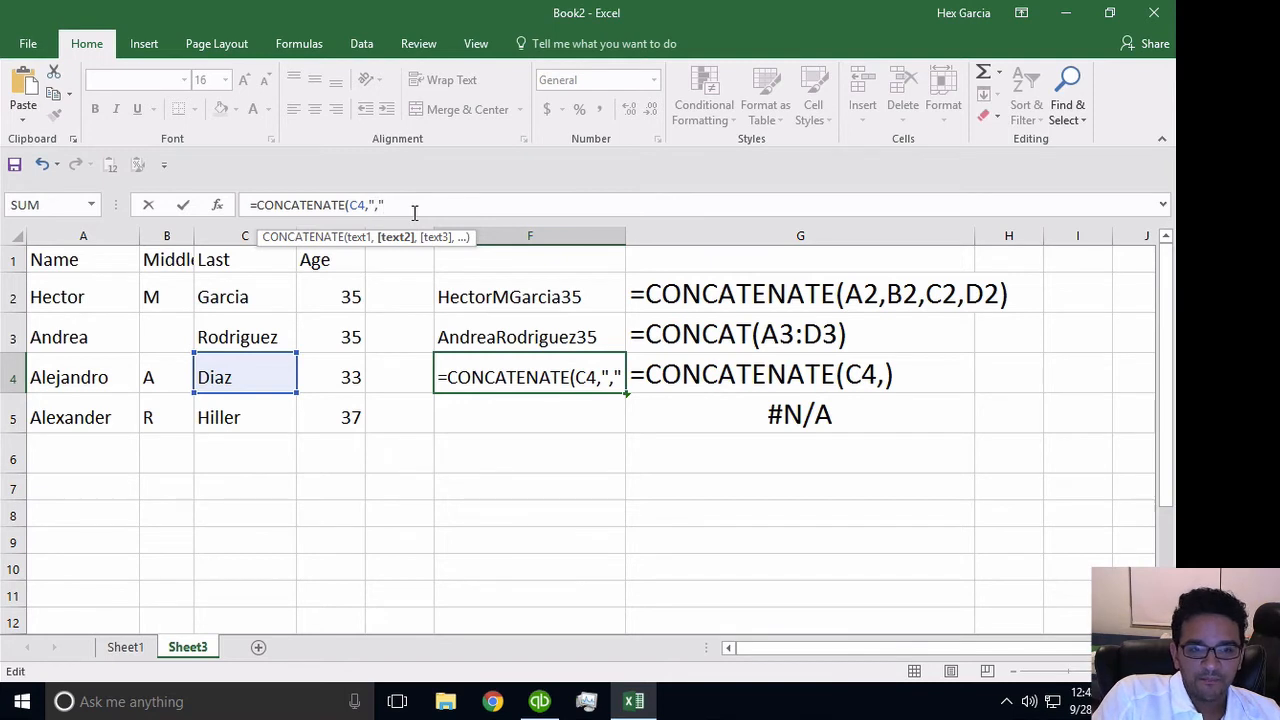
pyautogui.write(',')
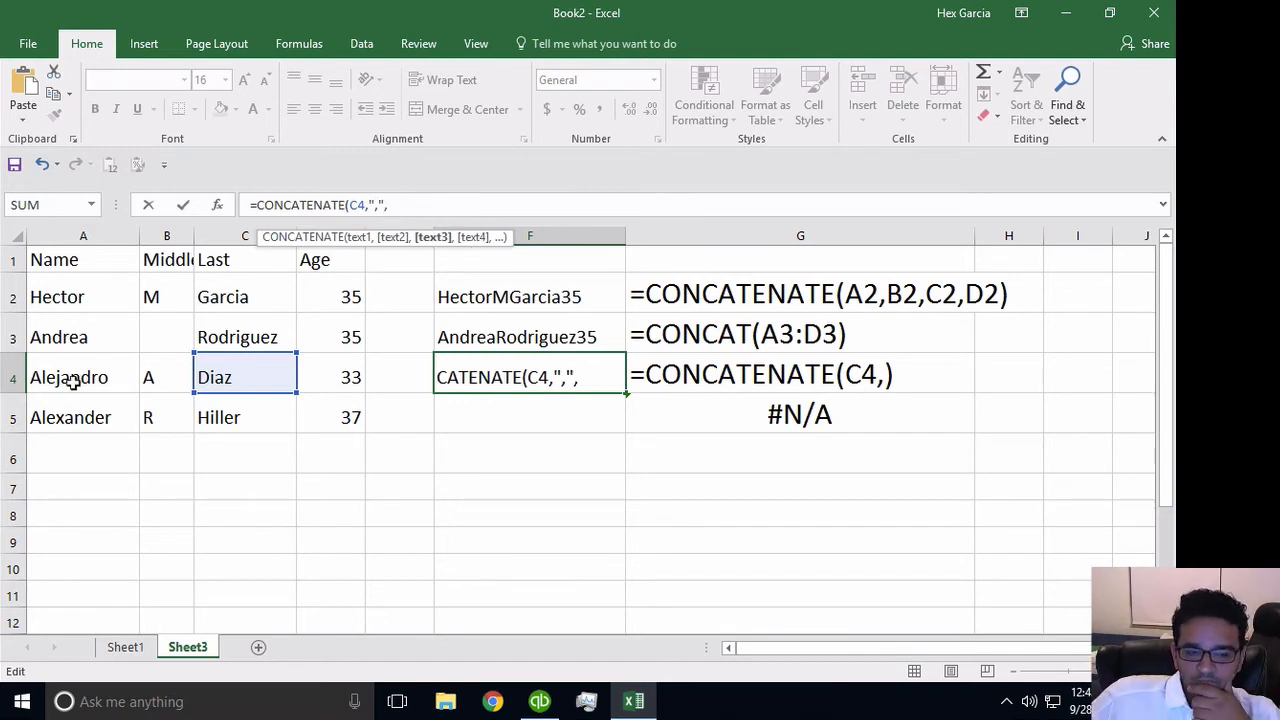
pyautogui.click(84, 376)
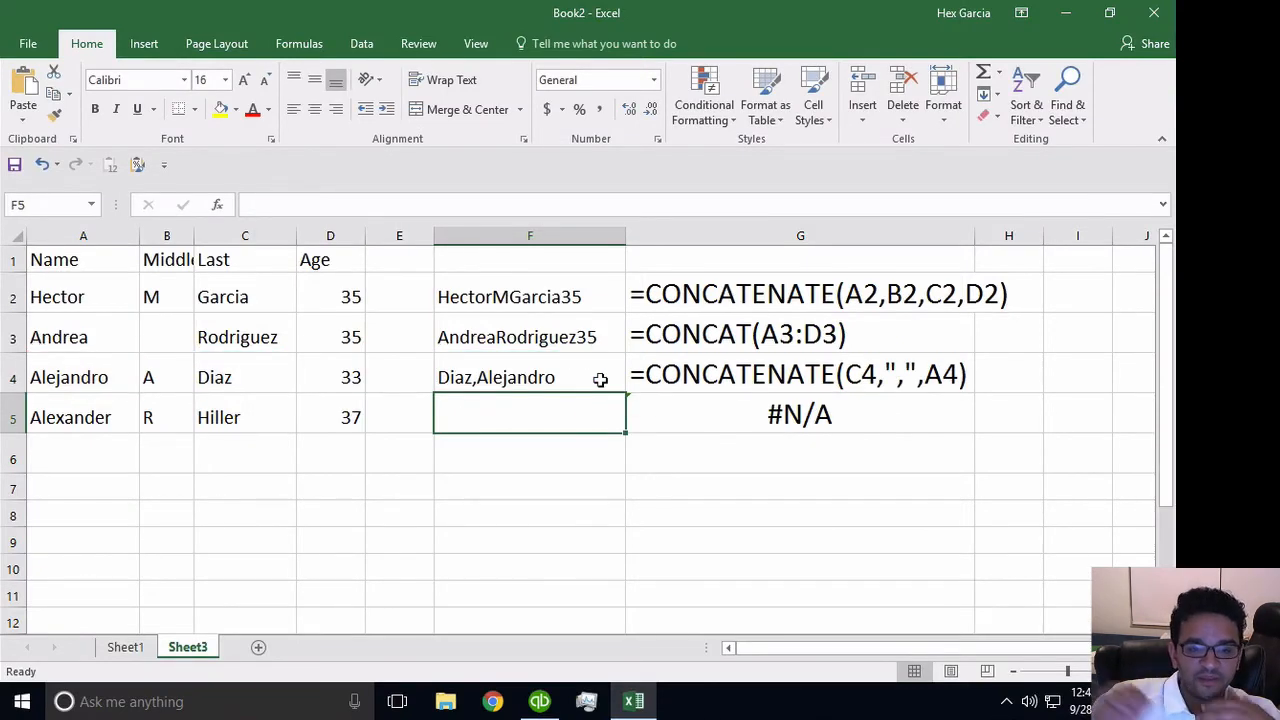
pyautogui.click(530, 376)
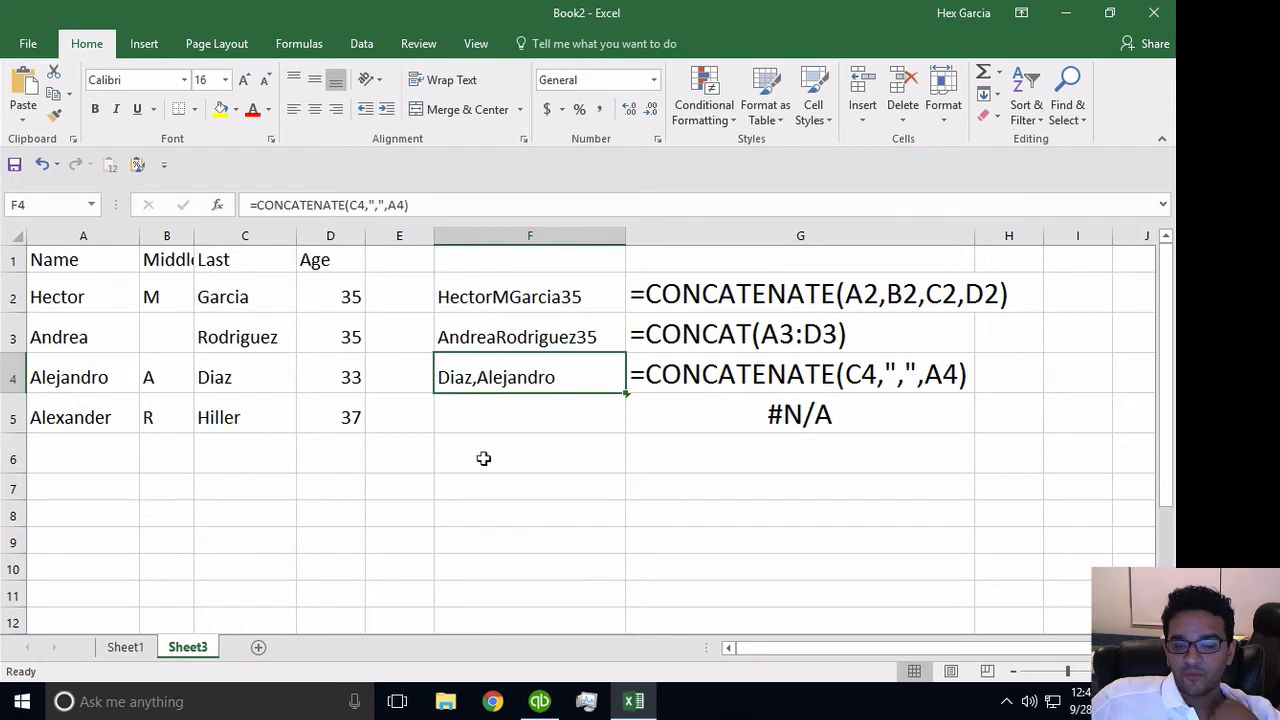
pyautogui.moveTo(468, 452)
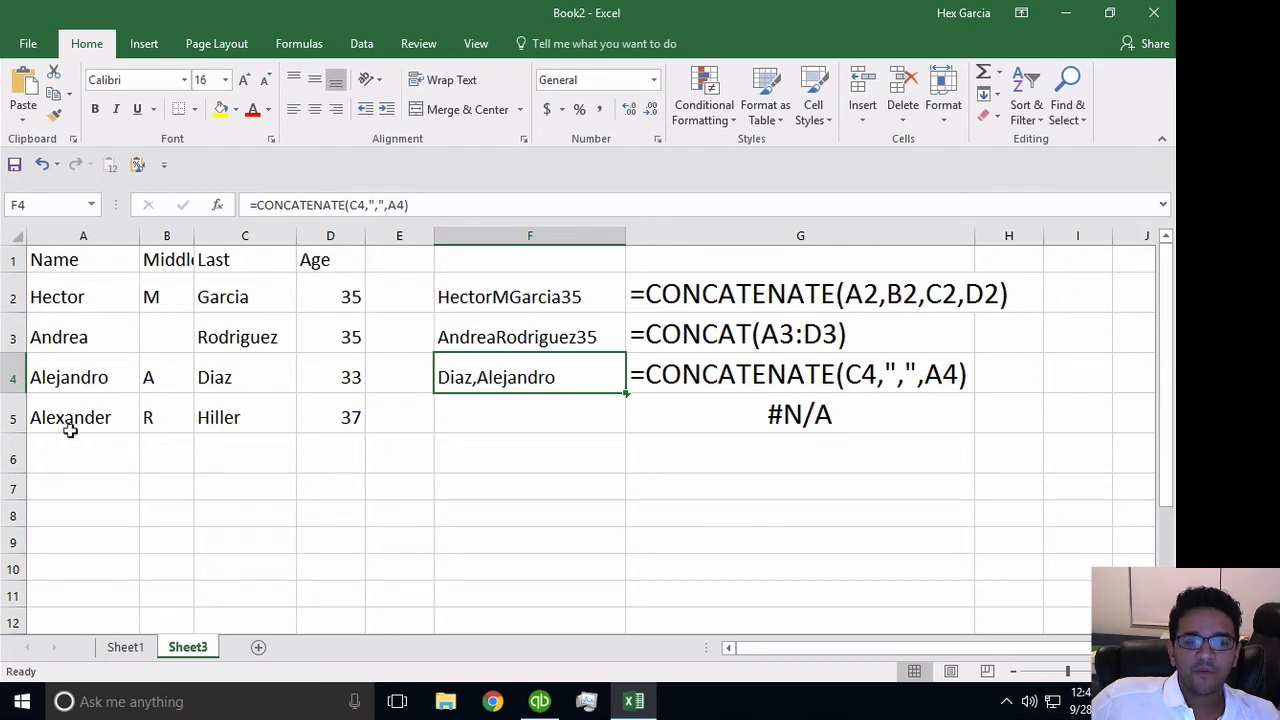
pyautogui.click(330, 418)
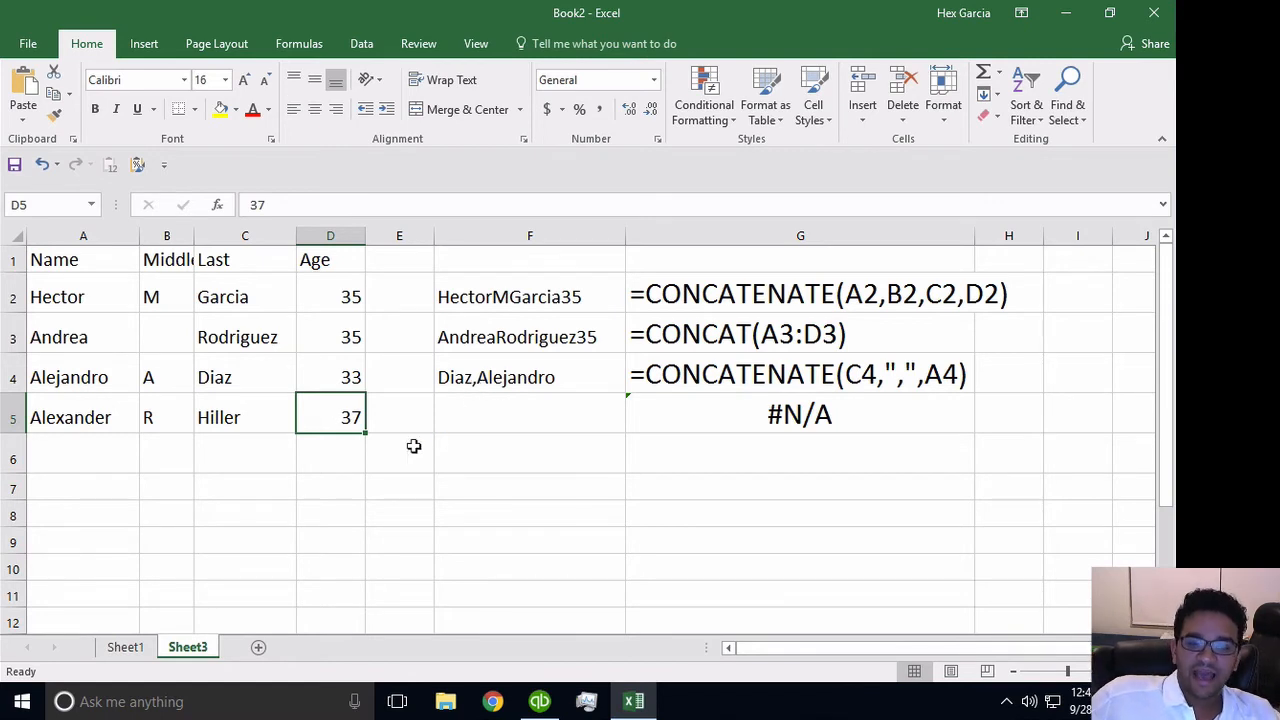
pyautogui.moveTo(388, 416)
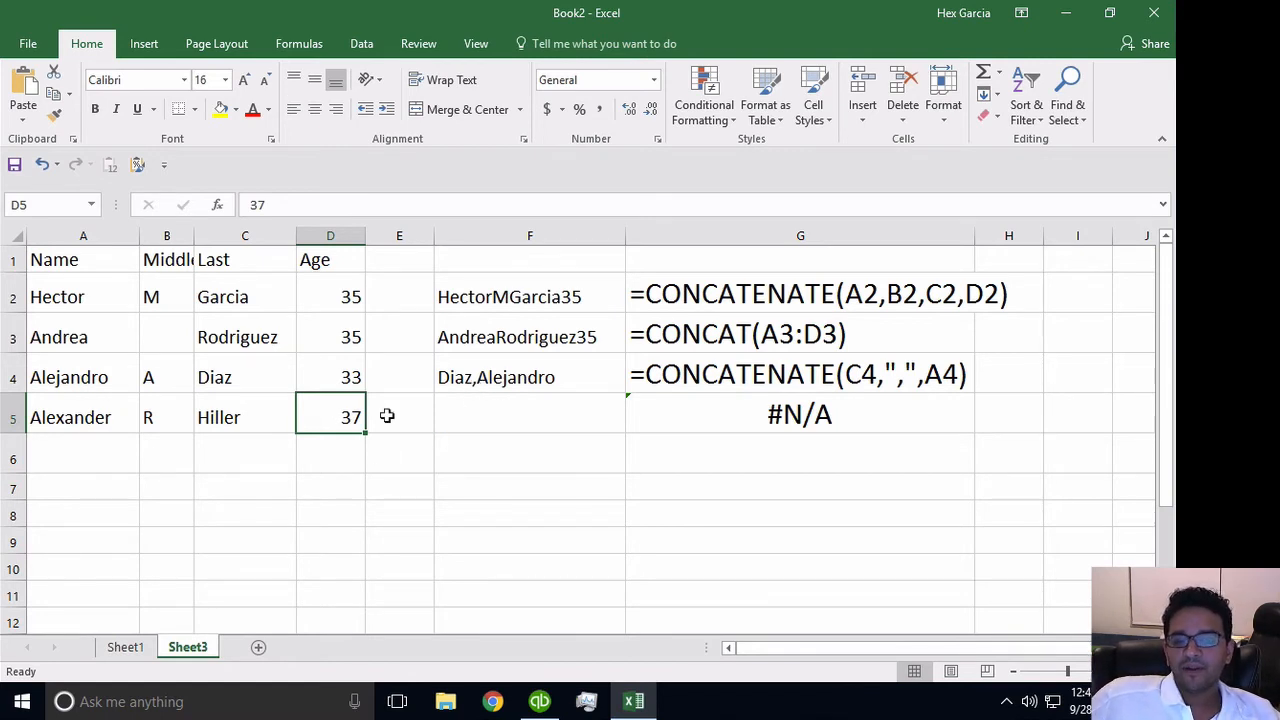
pyautogui.moveTo(916, 390)
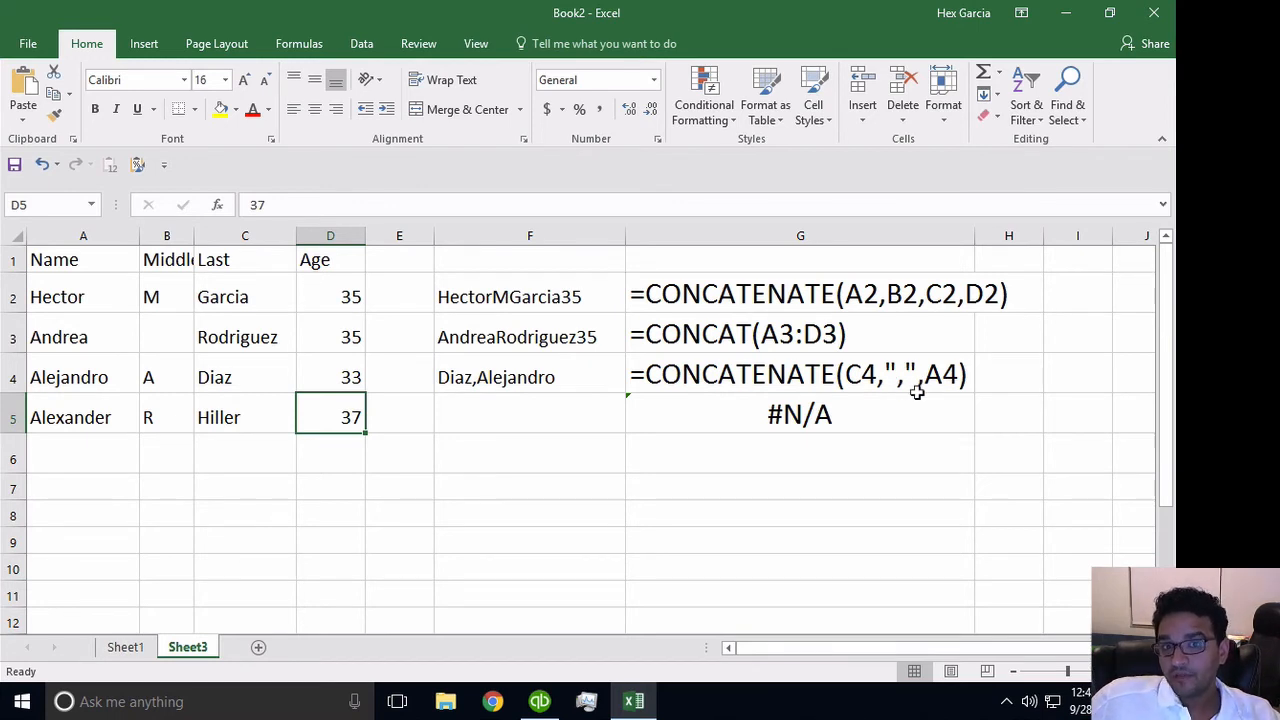
pyautogui.click(512, 412)
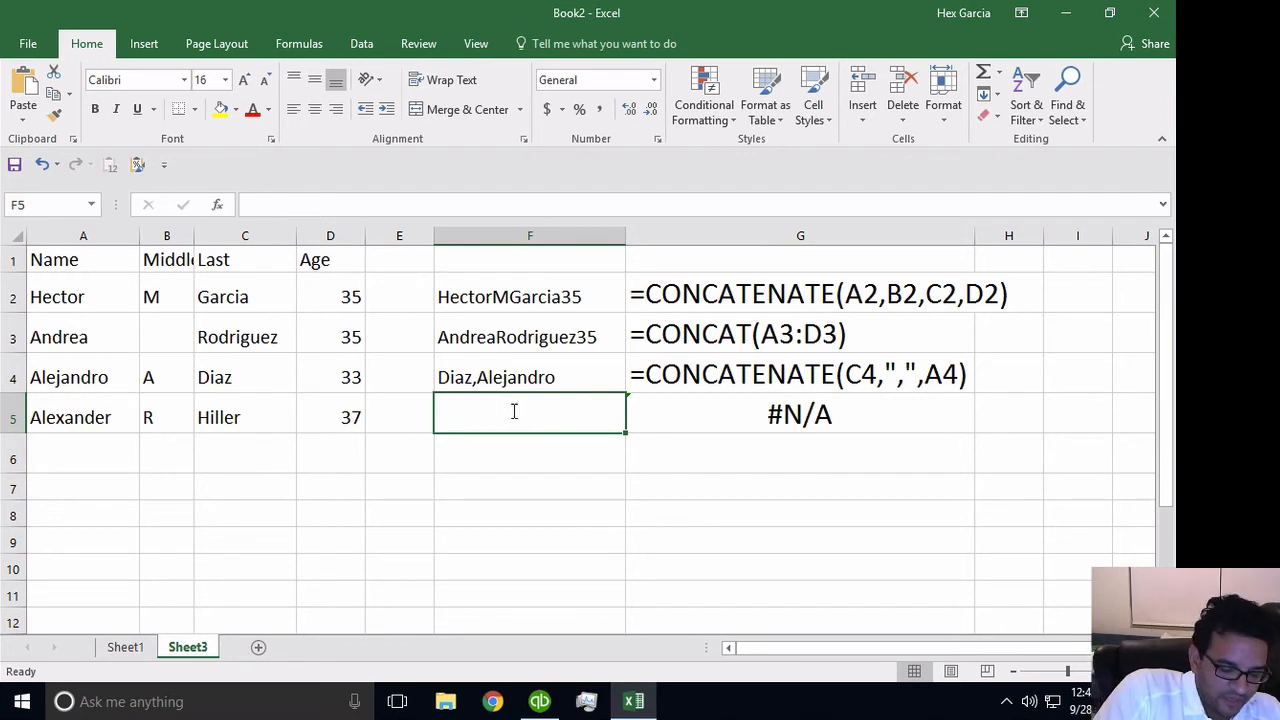
# Begin F5 as =TEXTJOIN("-",TRUE, with a hyphen delimiter.
pyautogui.write('=textj')
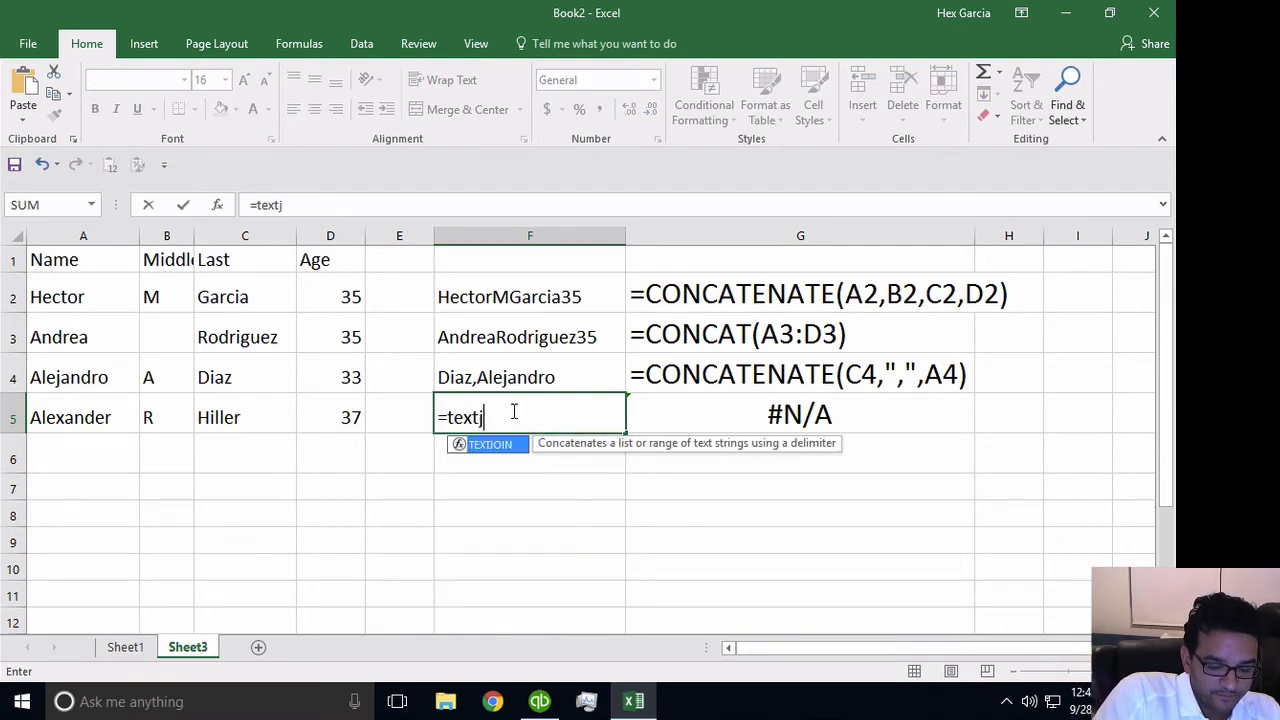
pyautogui.write('oin(')
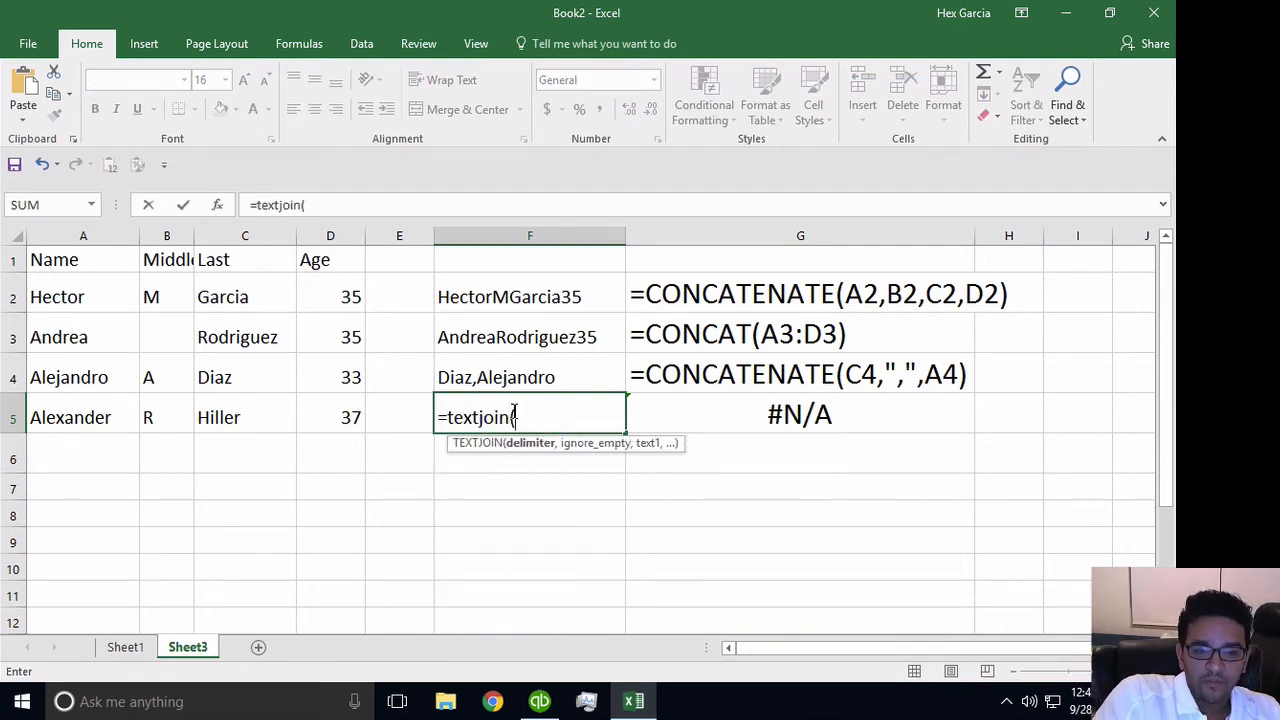
pyautogui.moveTo(536, 458)
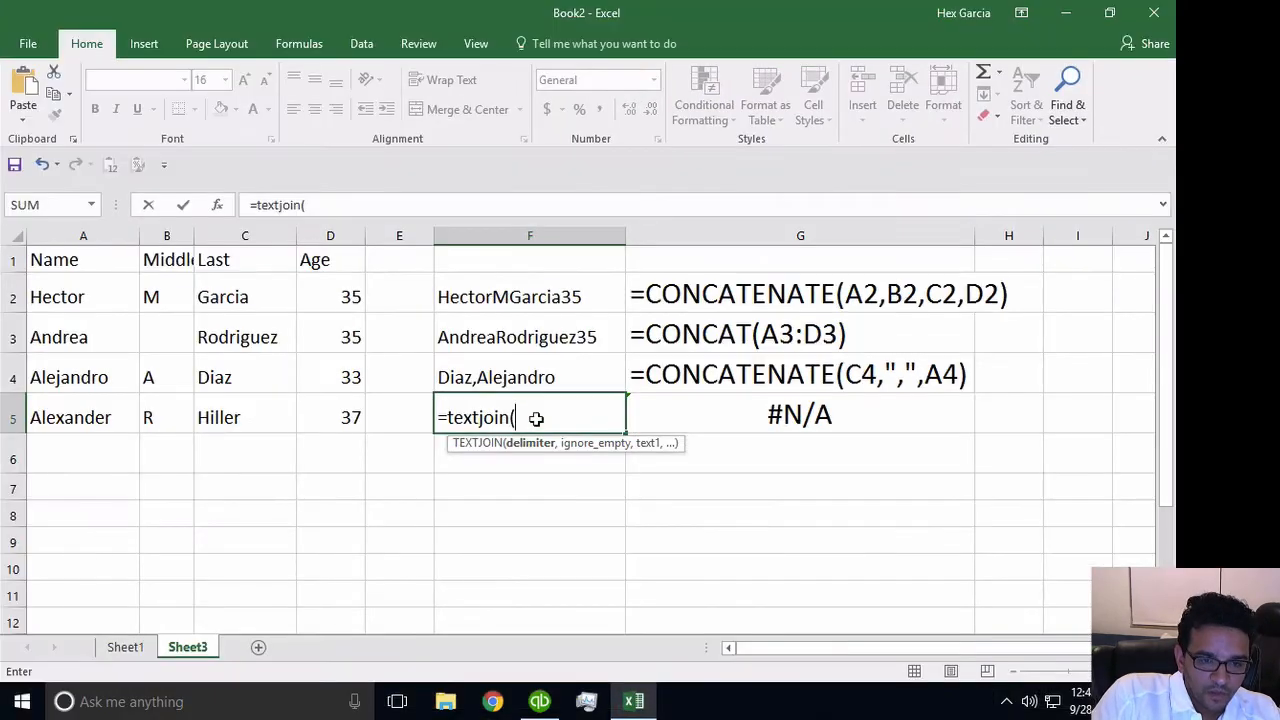
pyautogui.write('"-')
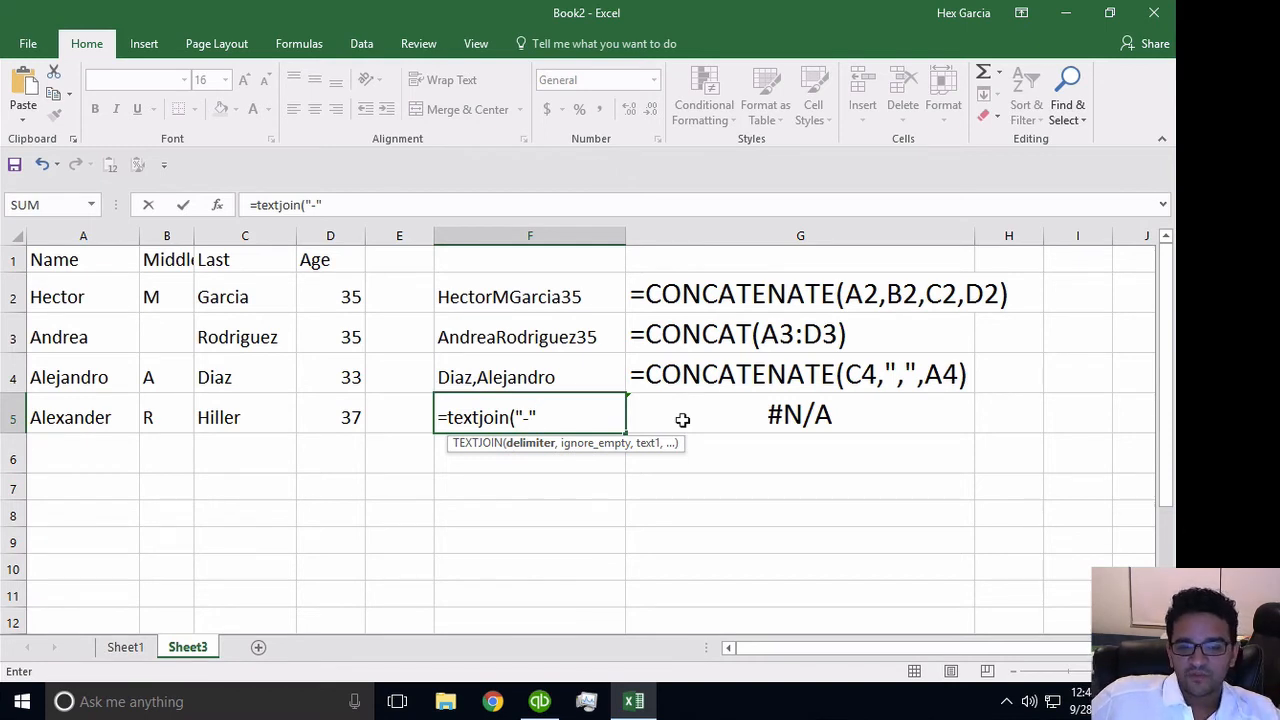
pyautogui.write(',')
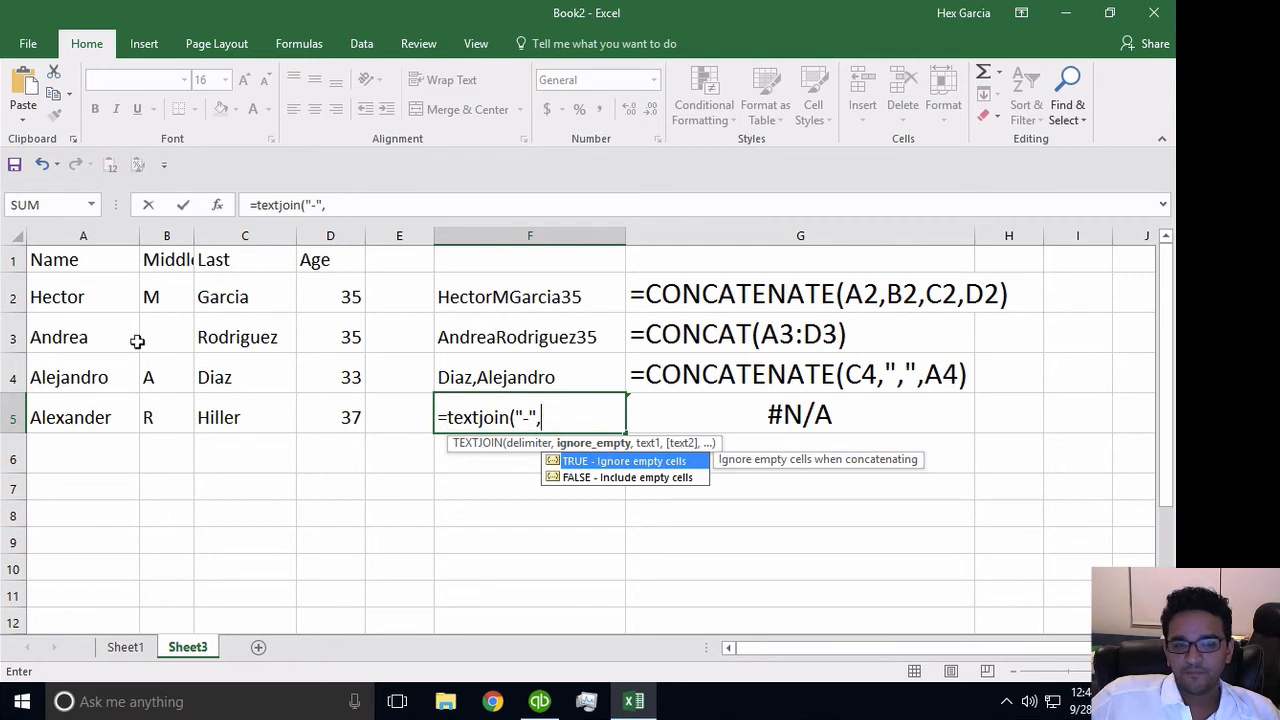
pyautogui.moveTo(186, 336)
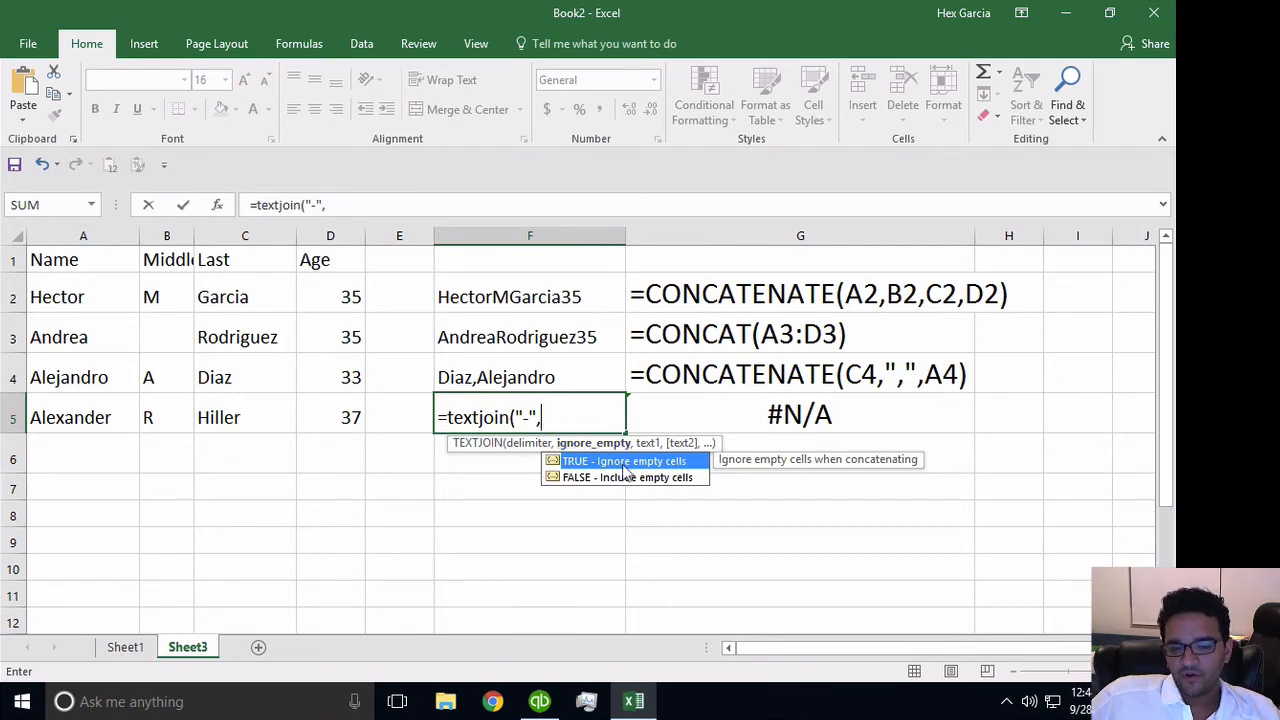
pyautogui.moveTo(640, 470)
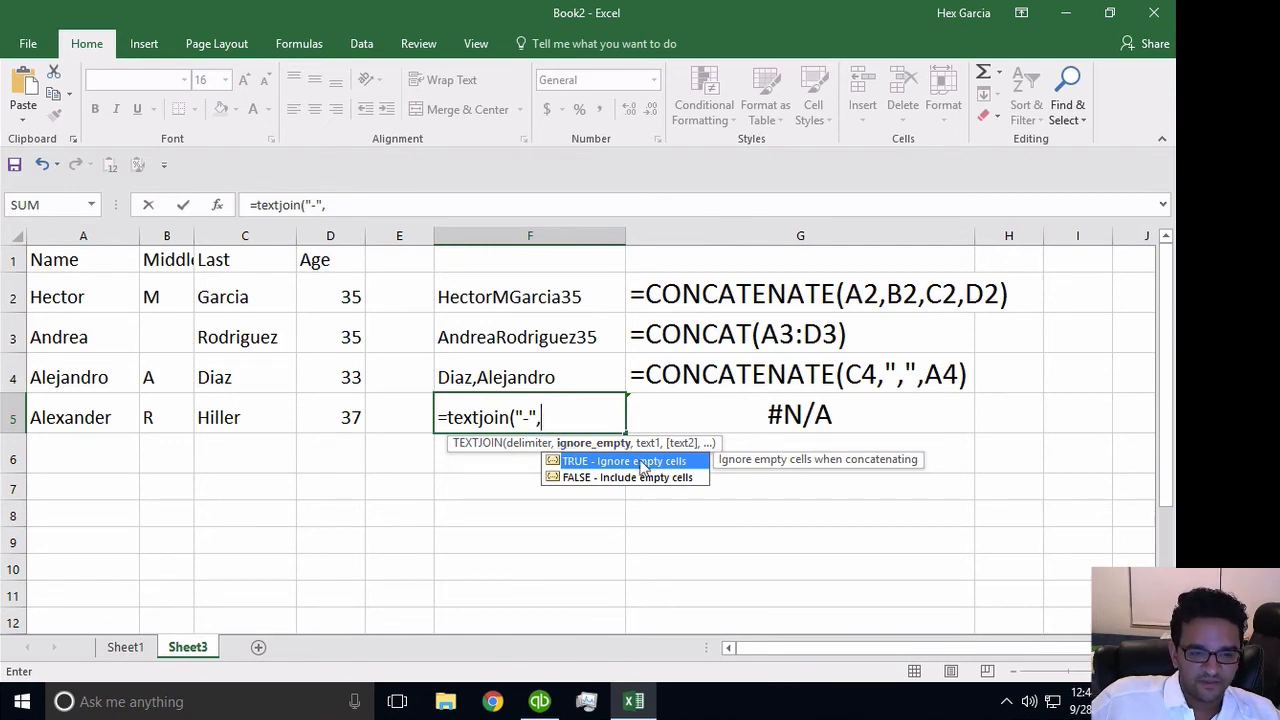
pyautogui.write('TRUE')
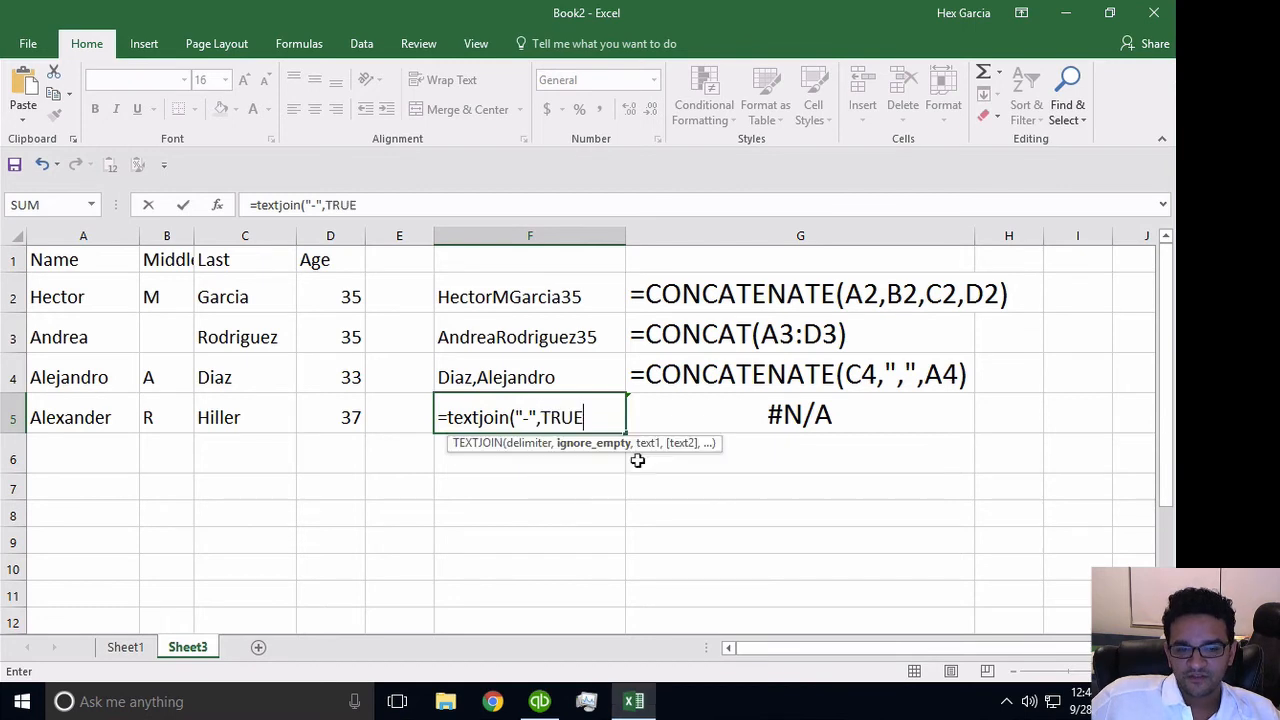
pyautogui.moveTo(606, 462)
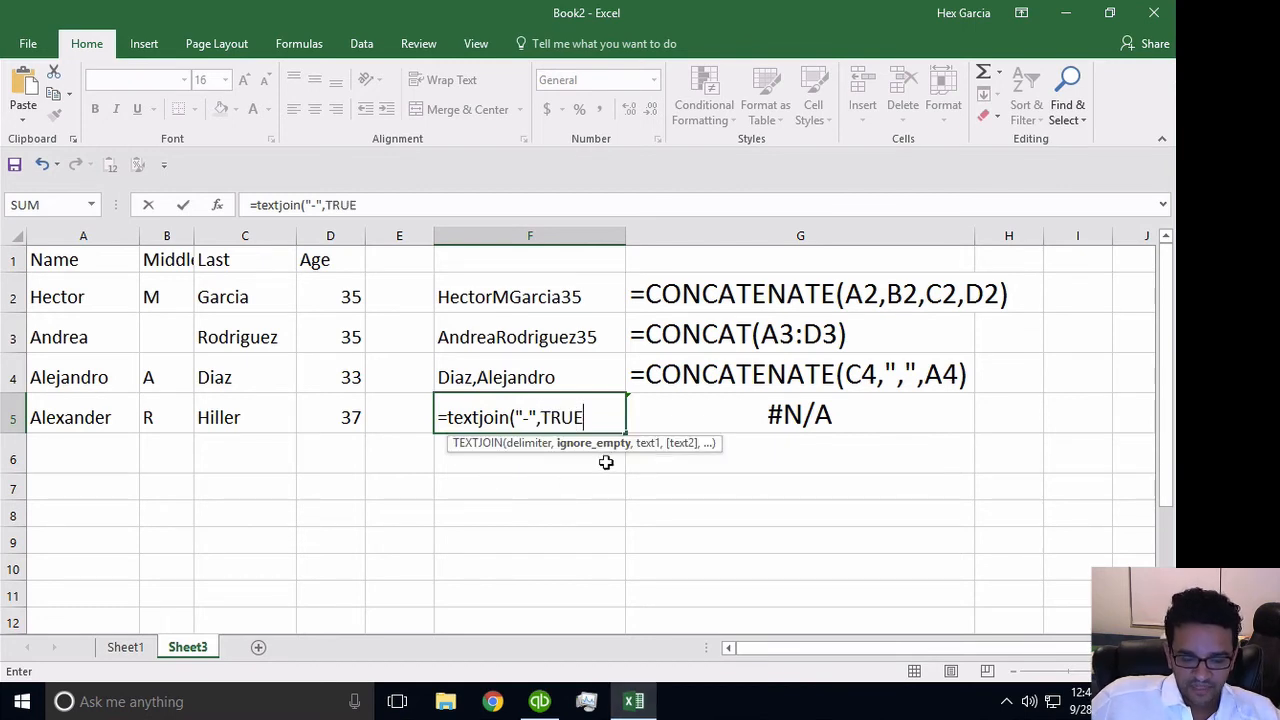
pyautogui.write(',')
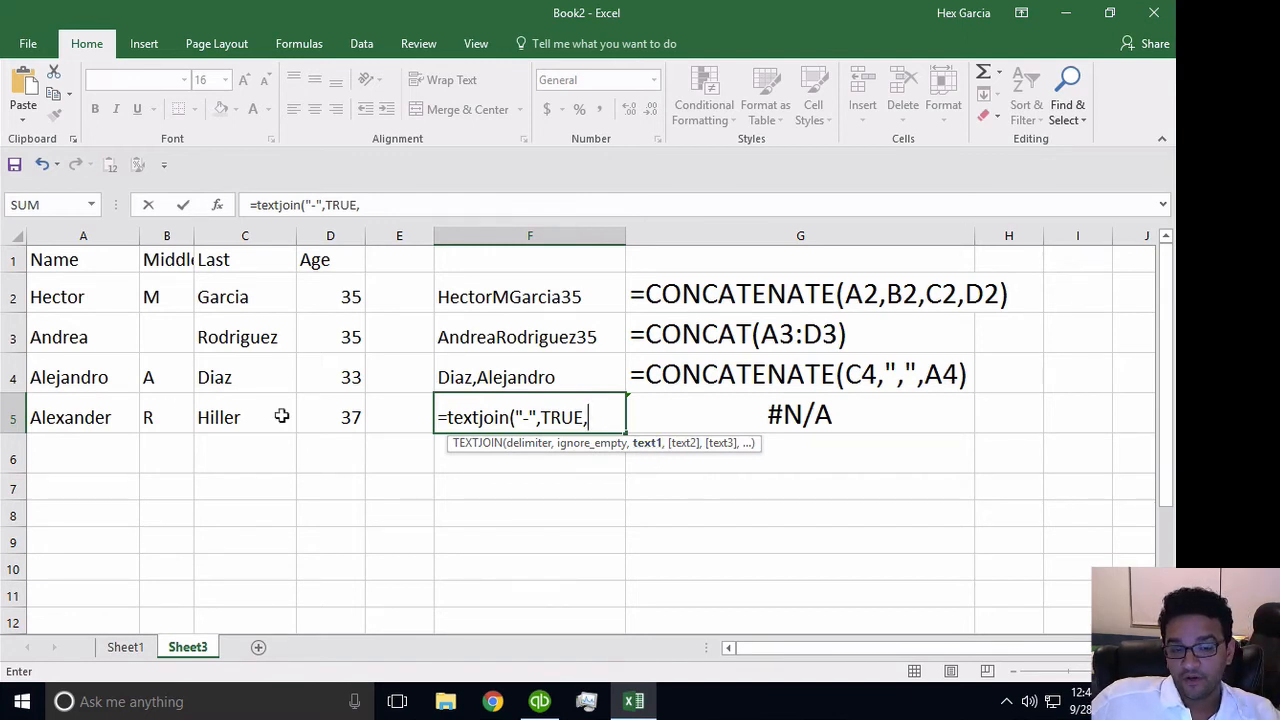
pyautogui.moveTo(232, 416)
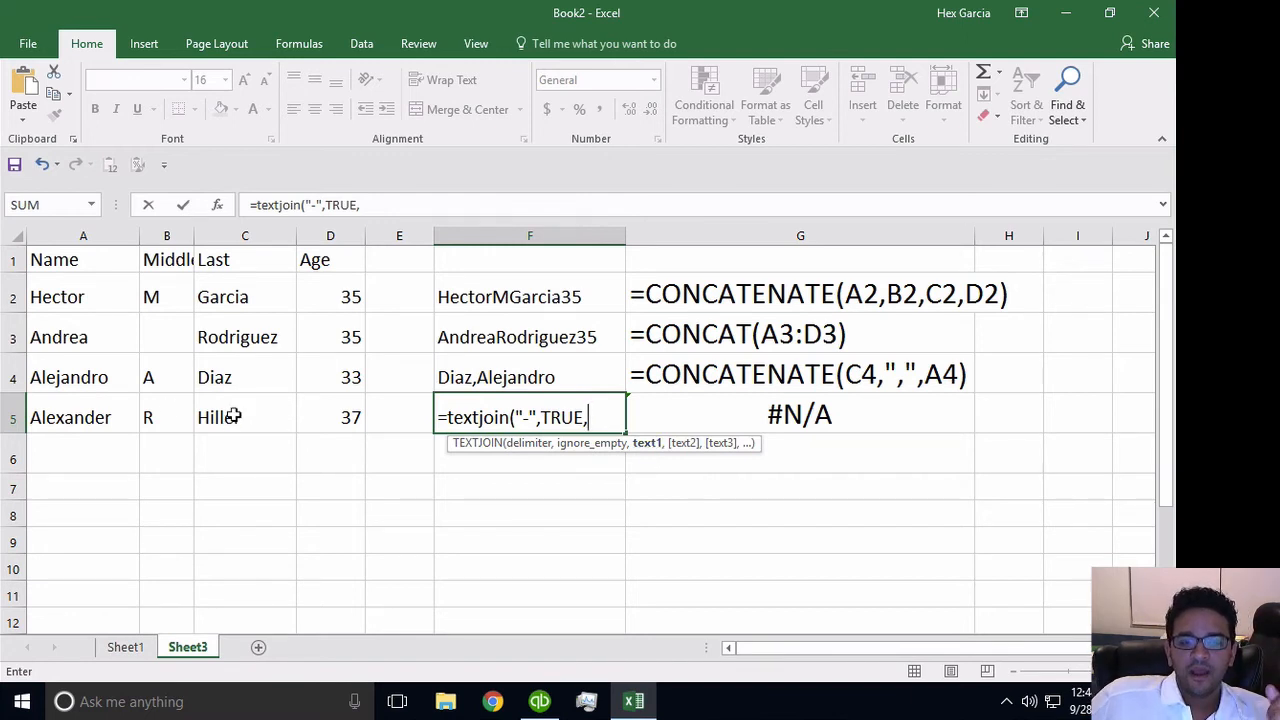
# Add C5, A5, B5 and D5 to the join, giving Hiller-Alexander-R-37.
pyautogui.click(244, 418)
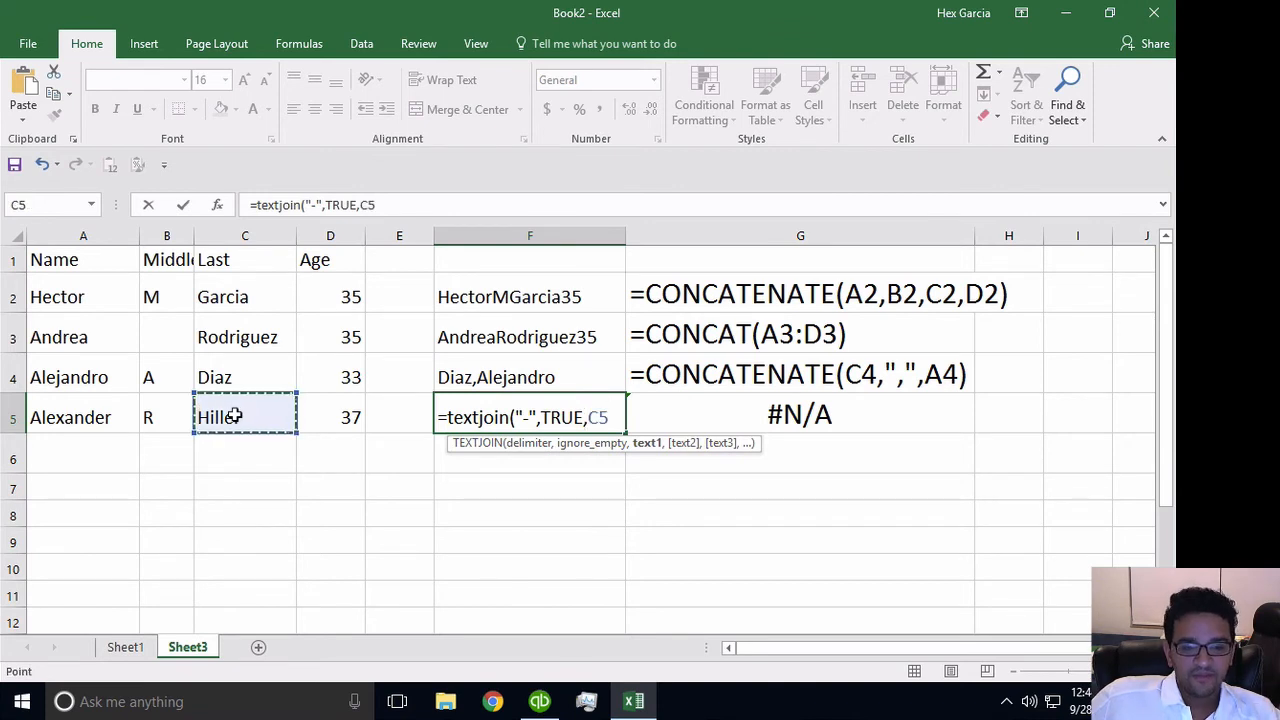
pyautogui.click(84, 418)
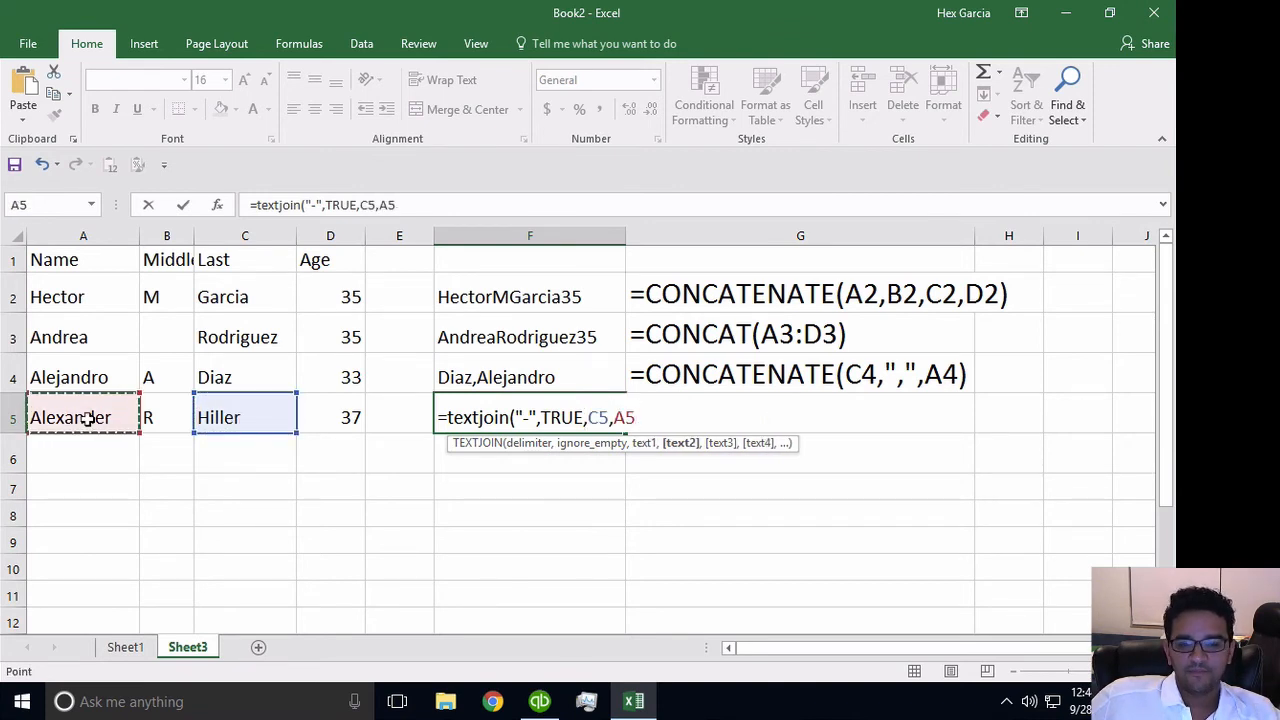
pyautogui.click(166, 418)
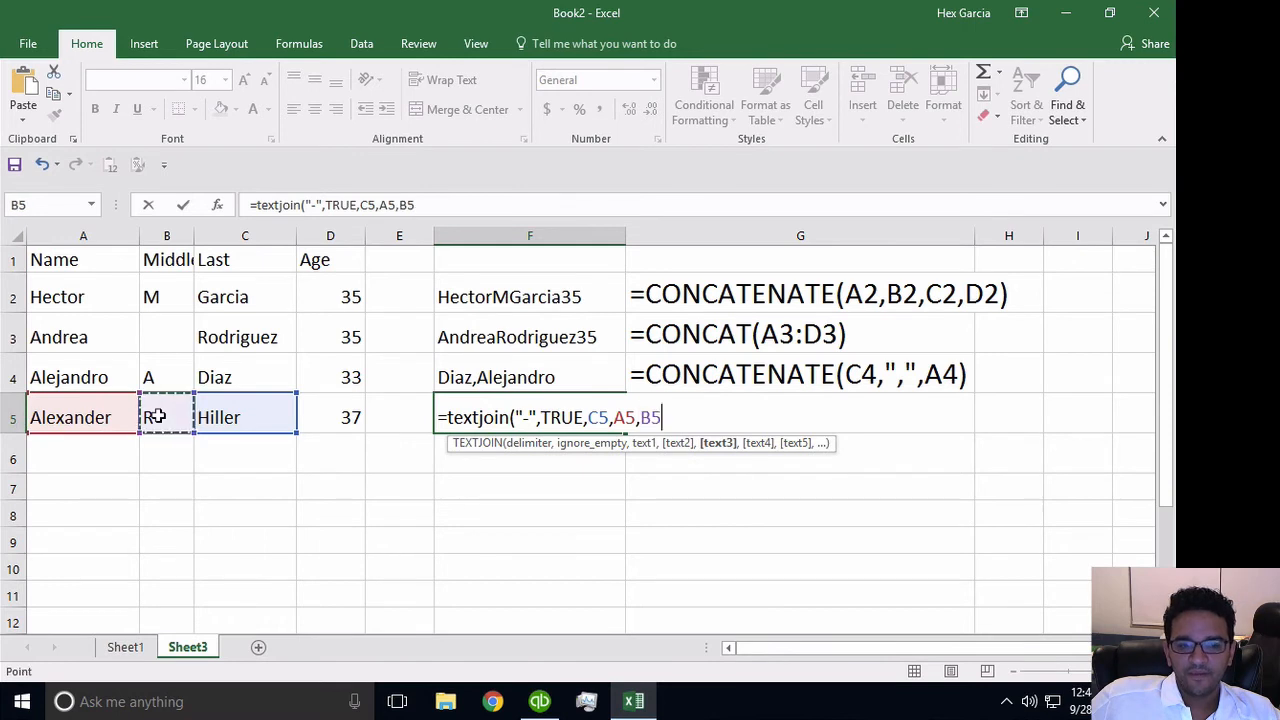
pyautogui.click(330, 418)
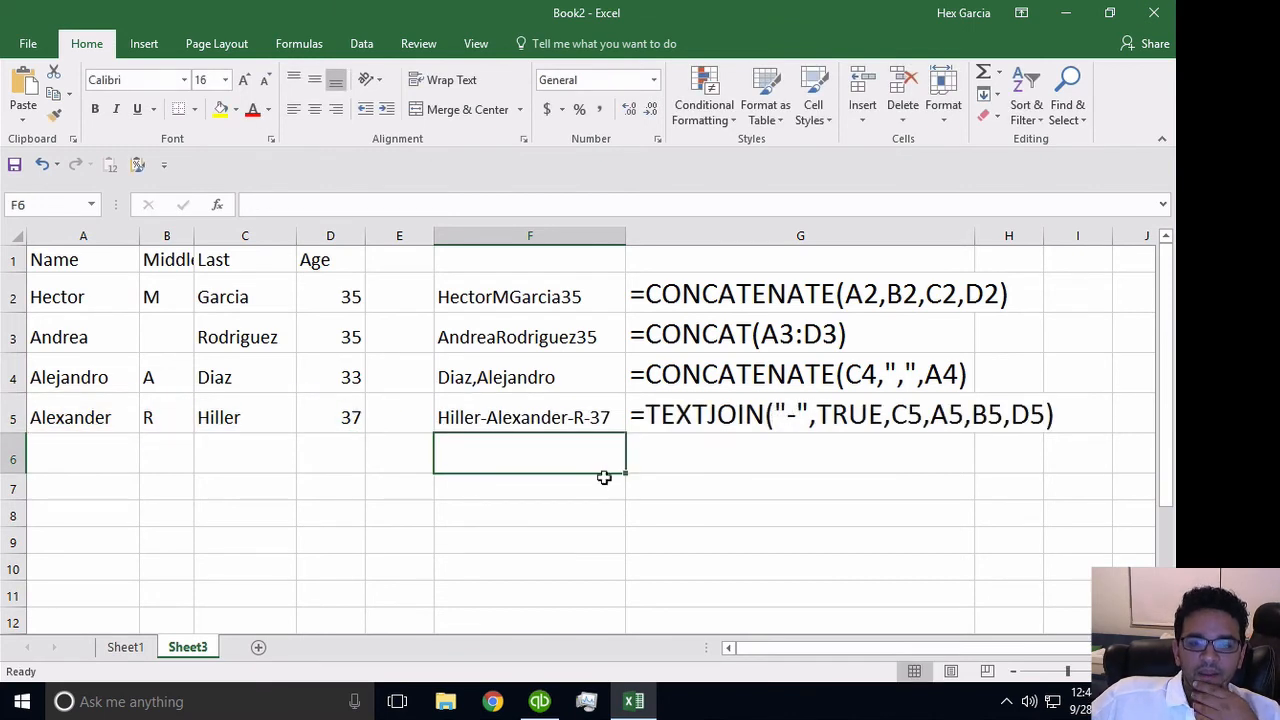
pyautogui.moveTo(568, 420)
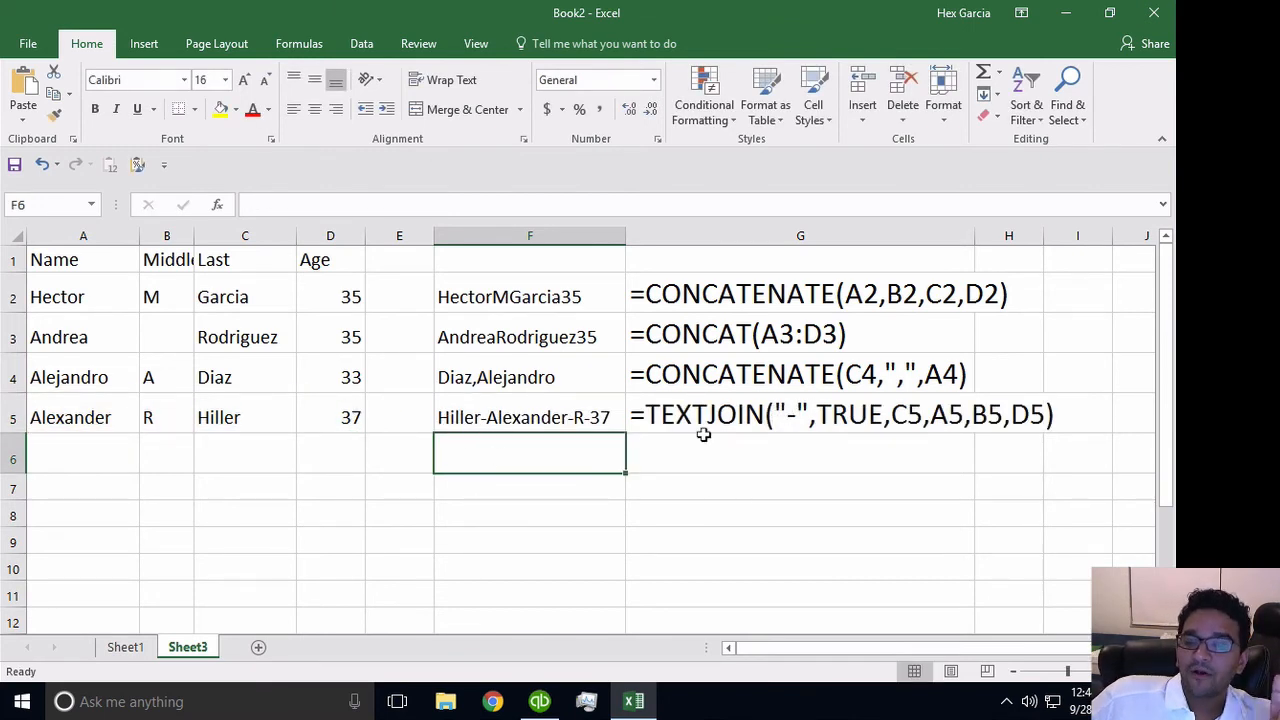
pyautogui.moveTo(788, 440)
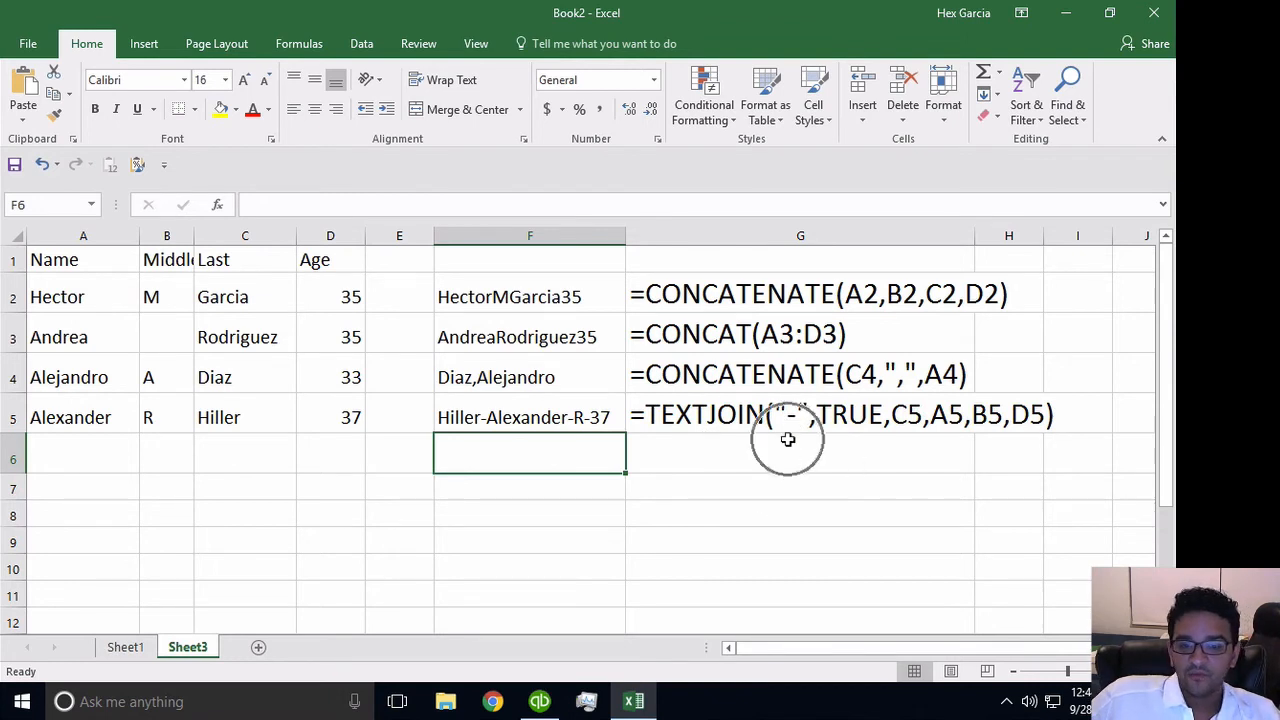
pyautogui.click(530, 418)
pyautogui.write('=TEXTJOIN("-",TRUE,')
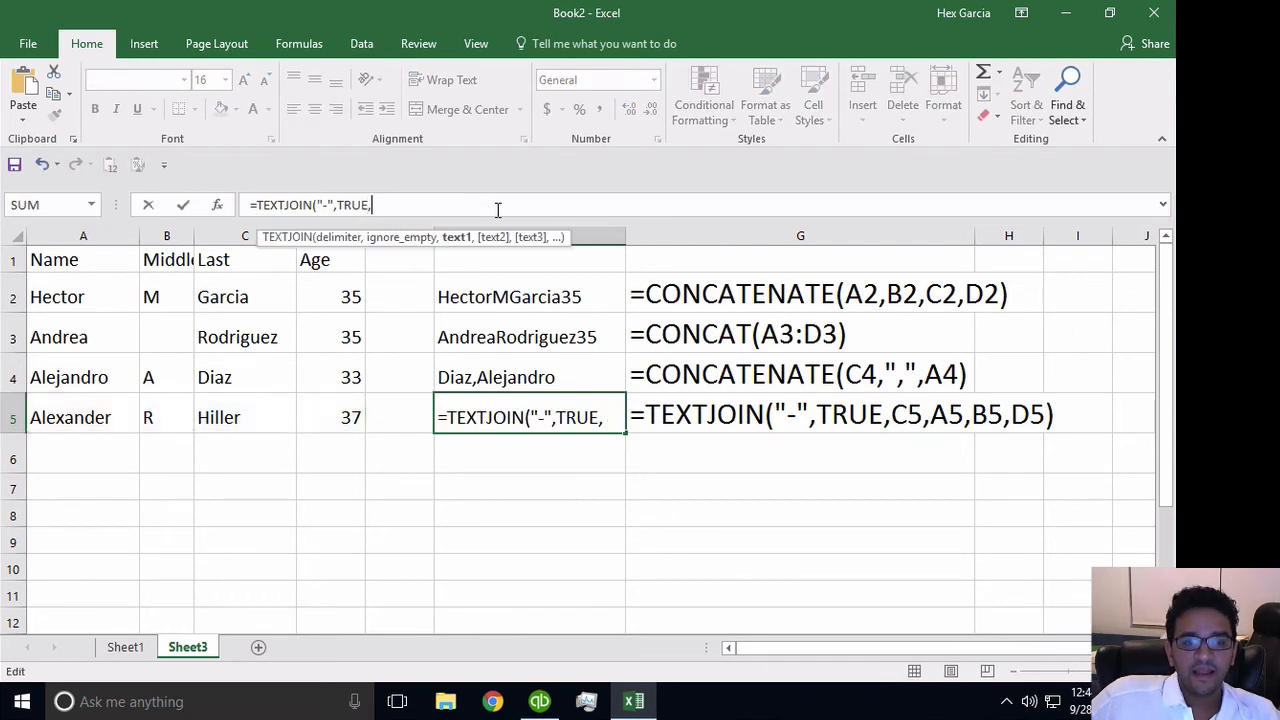
pyautogui.moveTo(150, 432)
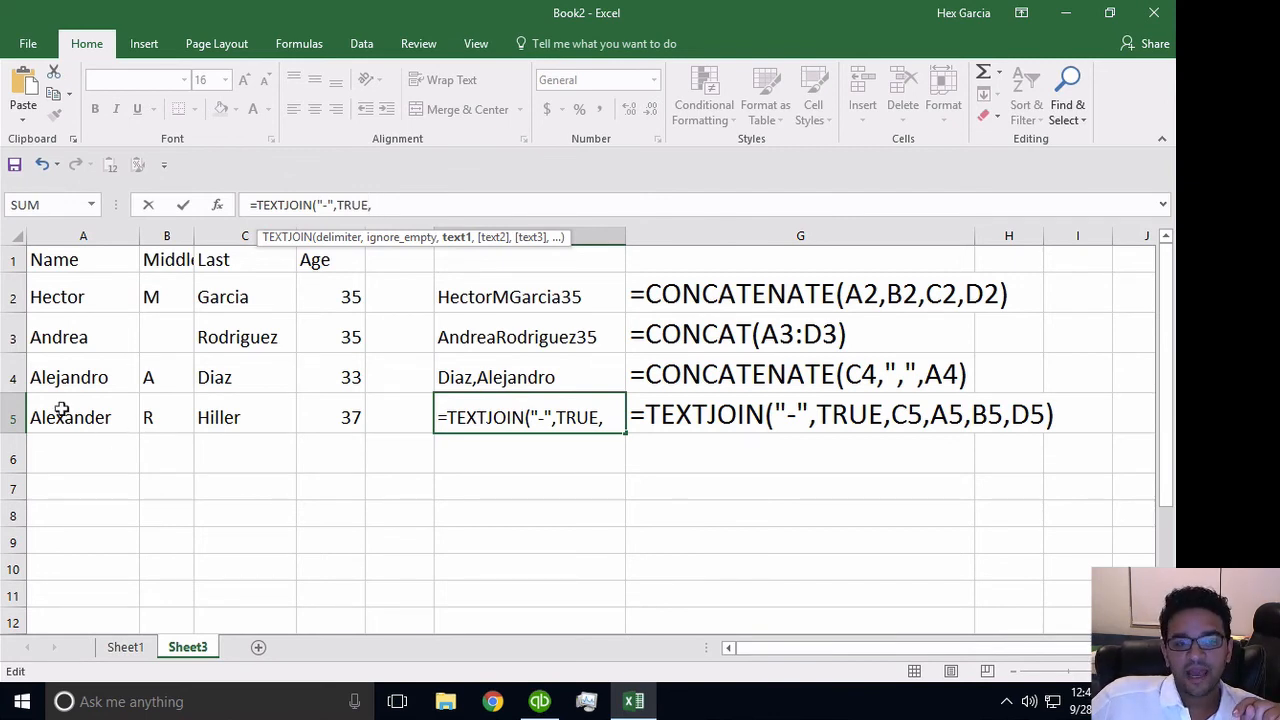
pyautogui.moveTo(70, 418); pyautogui.dragTo(352, 418)
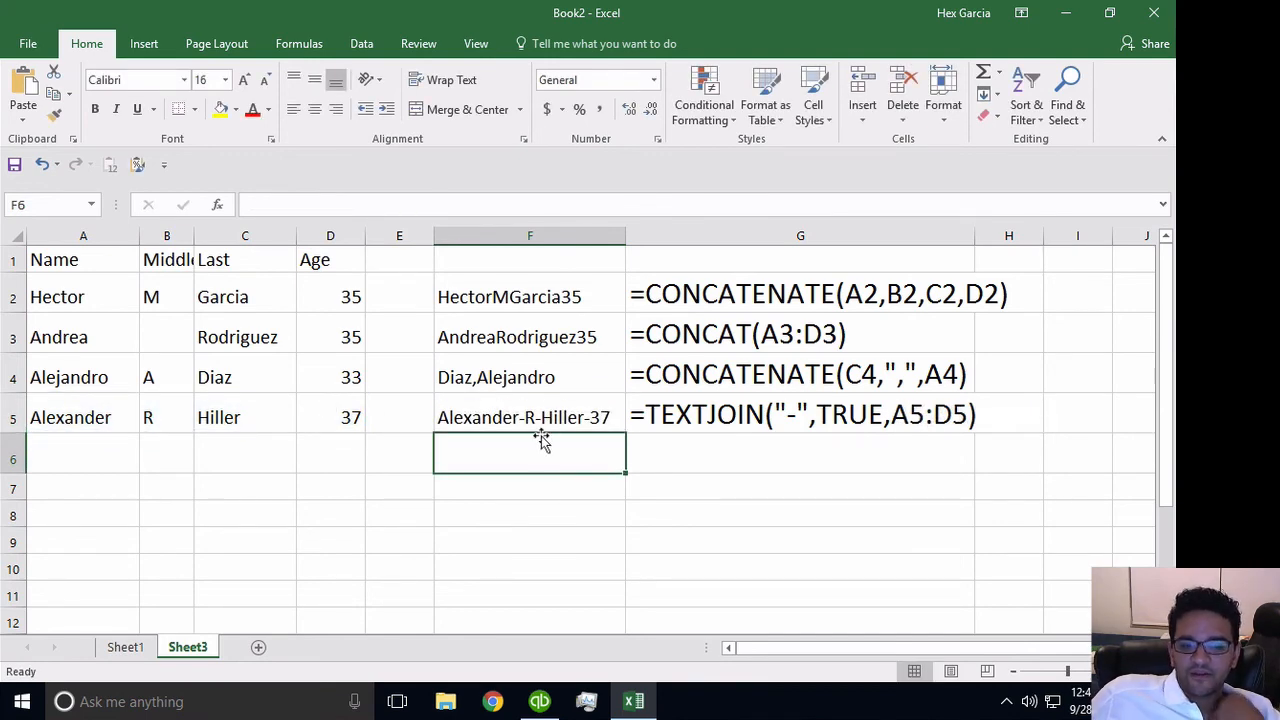
pyautogui.moveTo(636, 448)
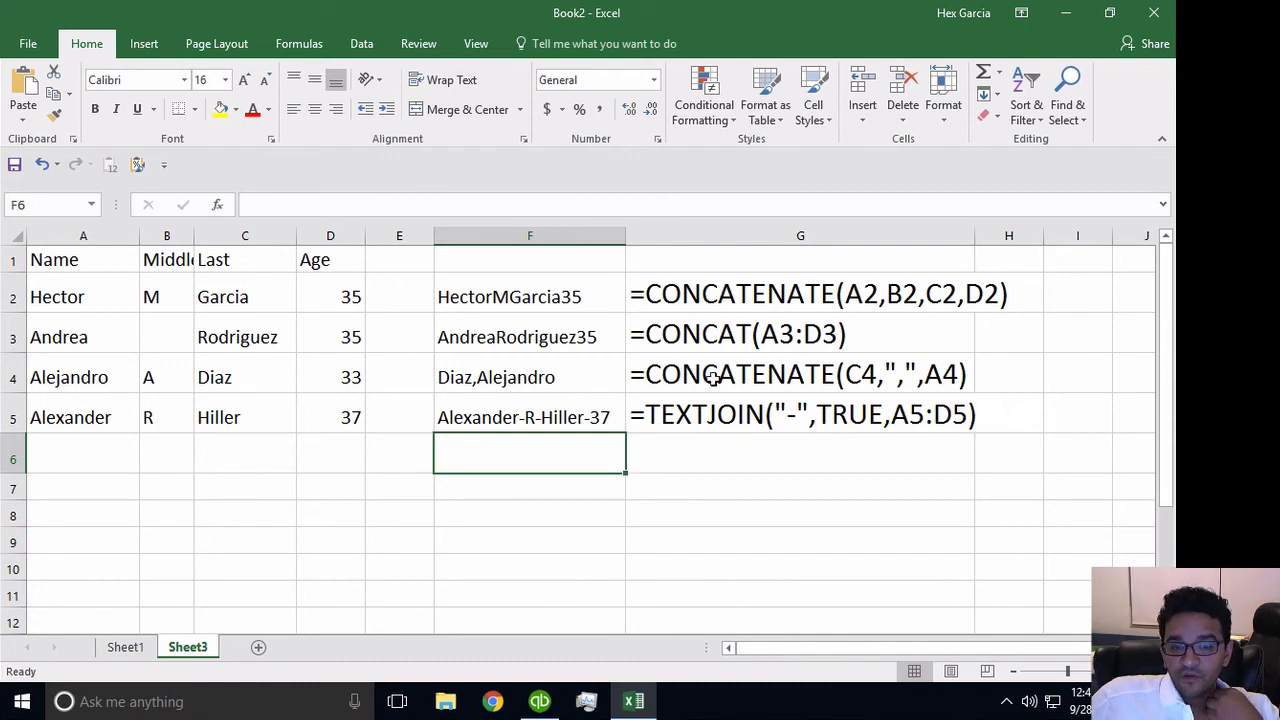
pyautogui.click(800, 334)
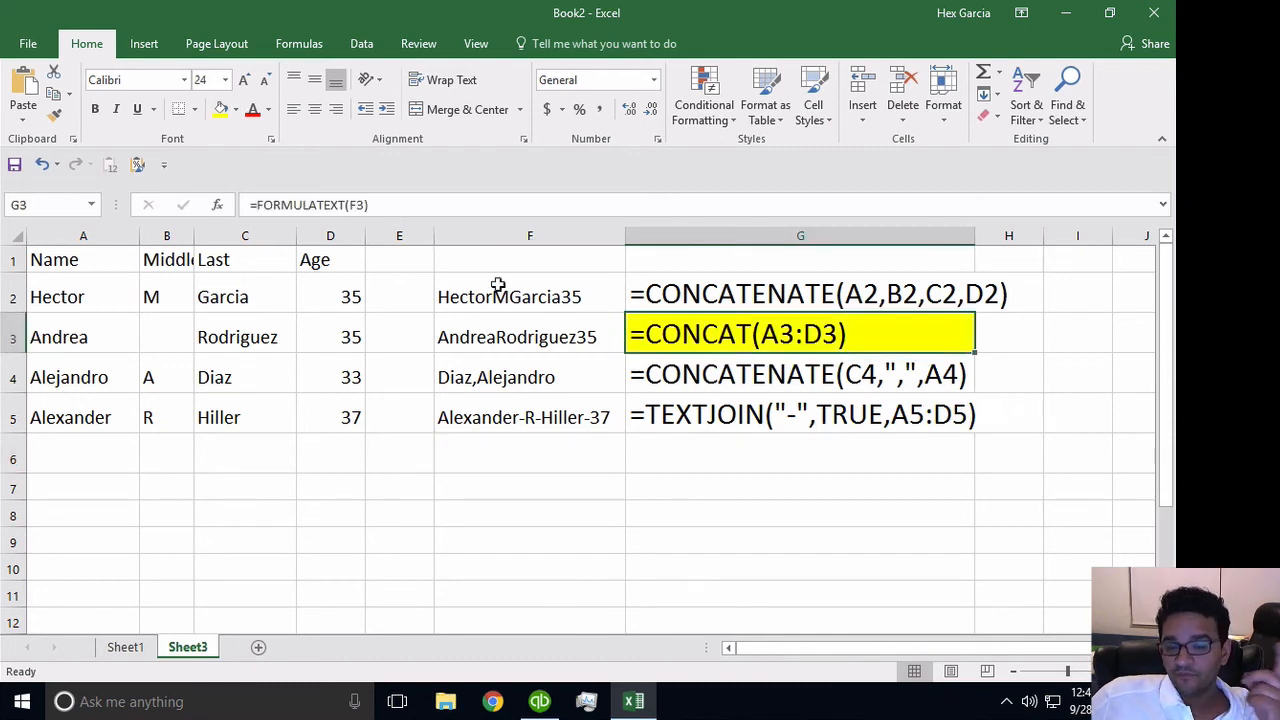
pyautogui.click(800, 414)
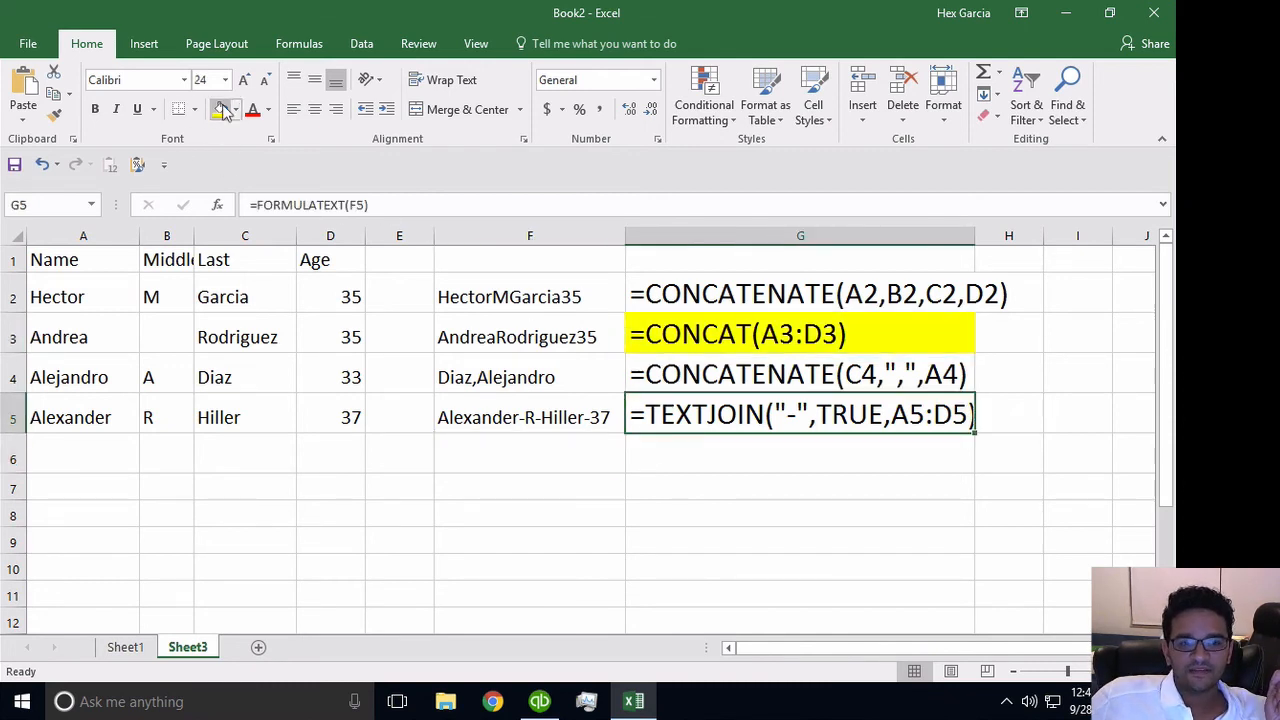